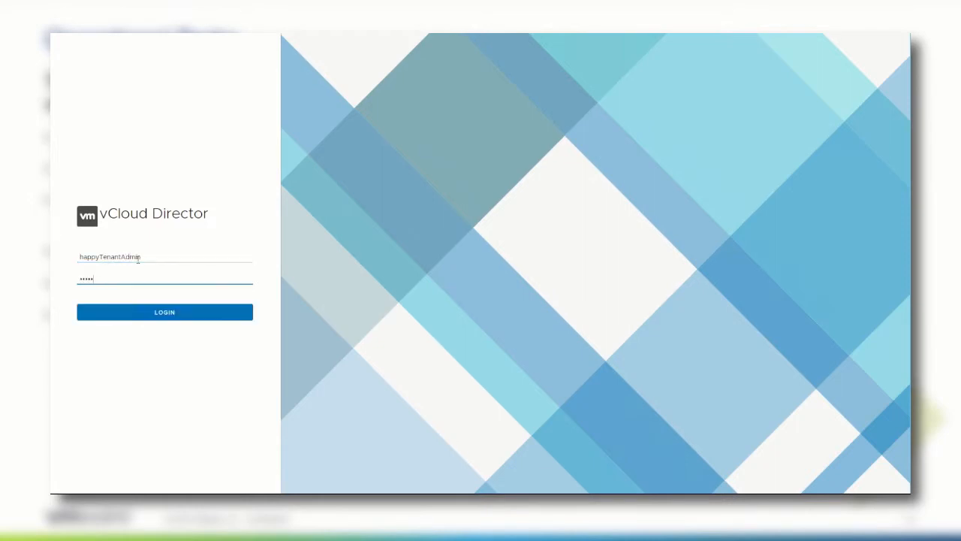
# Step: Sign in to the tenant portal and show the navigation menu of portal sections
pyautogui.click(165, 310)
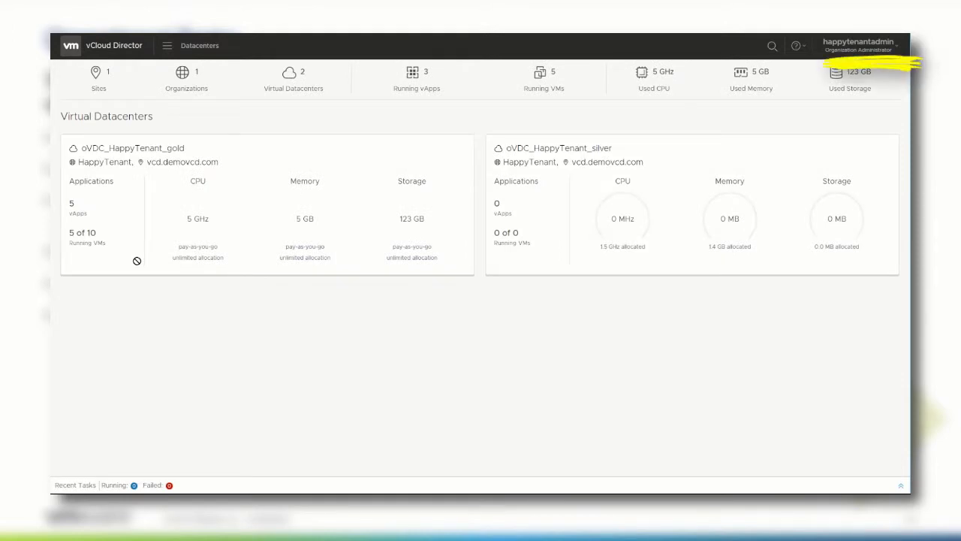
pyautogui.moveTo(138, 295)
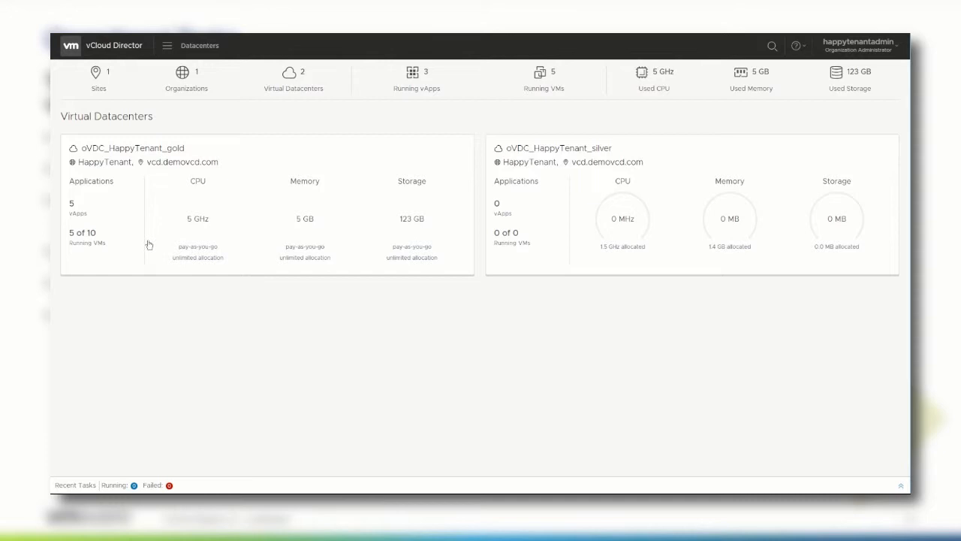
pyautogui.click(168, 45)
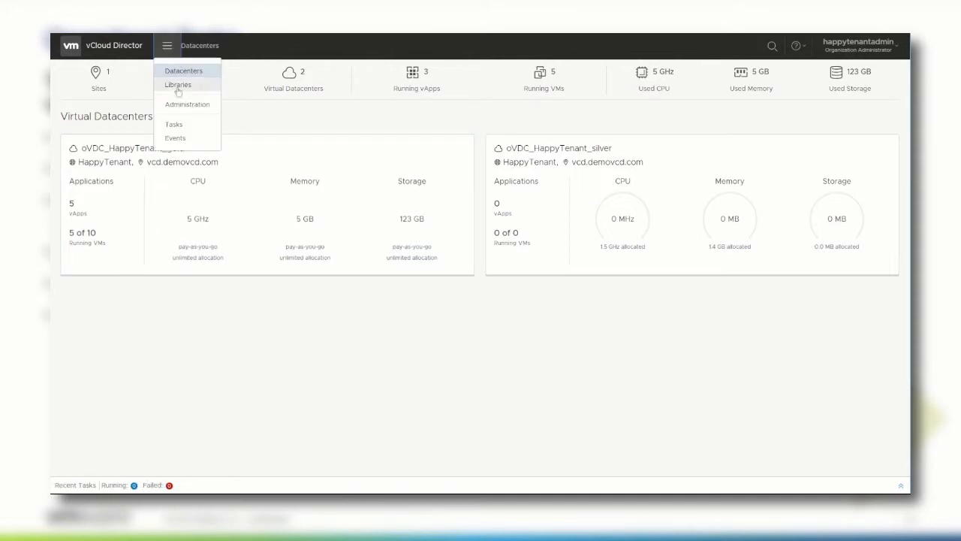
# Step: Go to Administration and show the organization's General settings
pyautogui.click(186, 103)
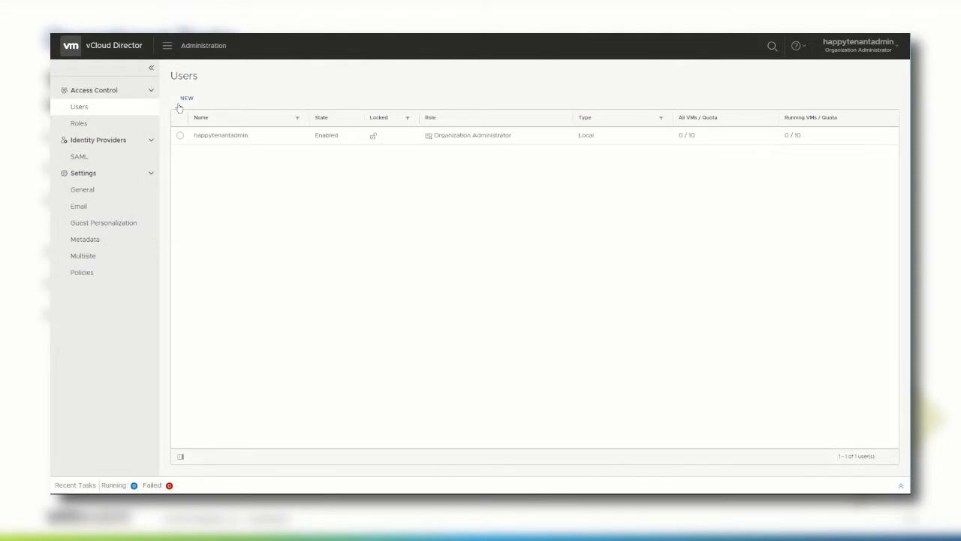
pyautogui.moveTo(167, 100)
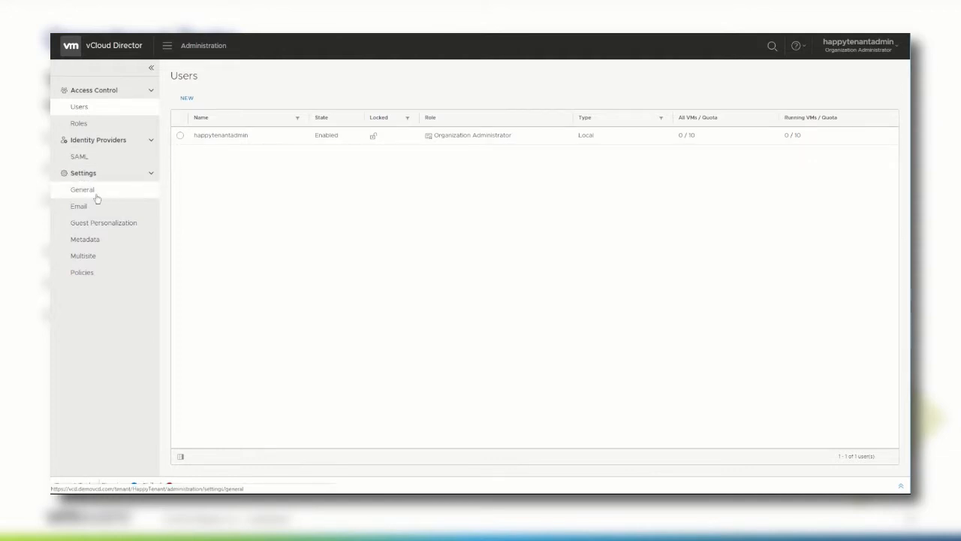
pyautogui.click(81, 189)
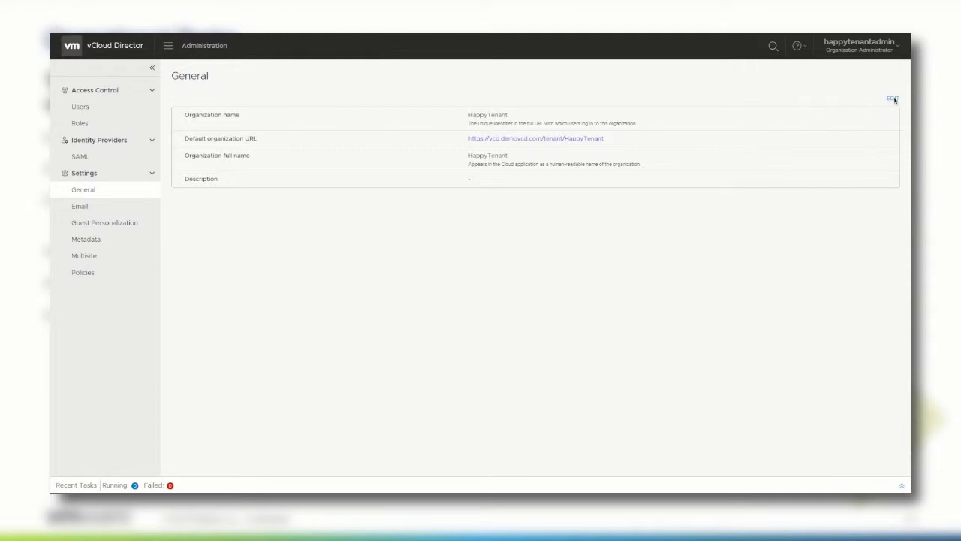
# Step: Save the organization description 'HappyTenantComment', then move to the Email settings
pyautogui.click(892, 99)
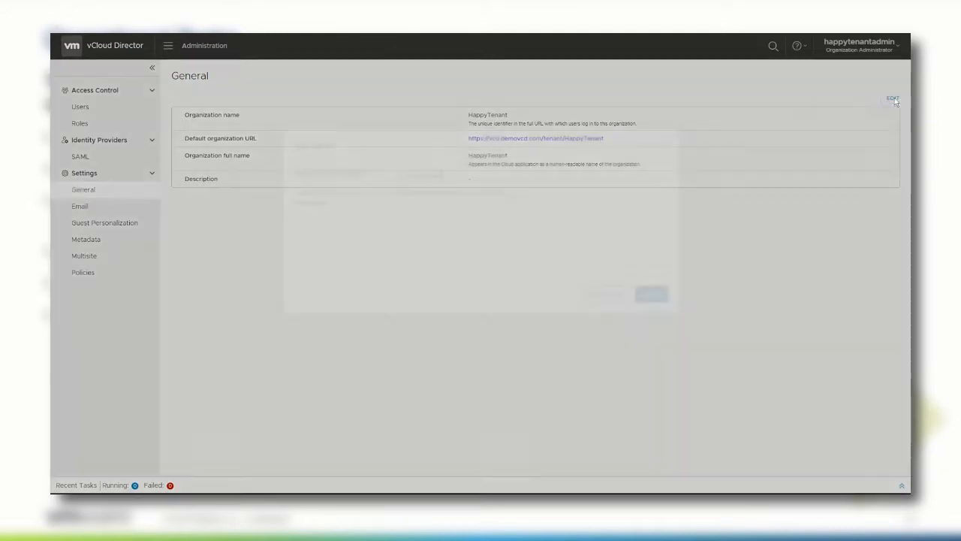
pyautogui.click(892, 99)
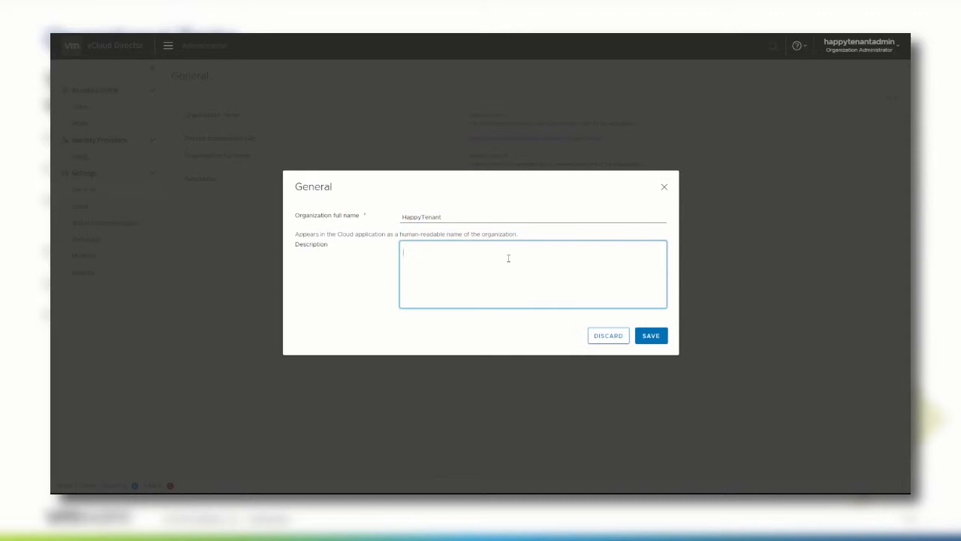
pyautogui.write('HappyTenant')
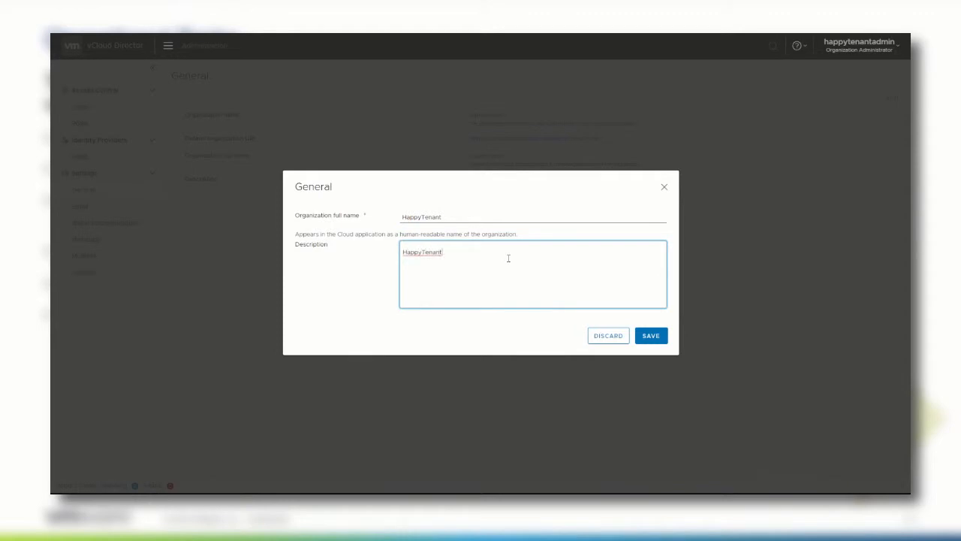
pyautogui.write('Comment')
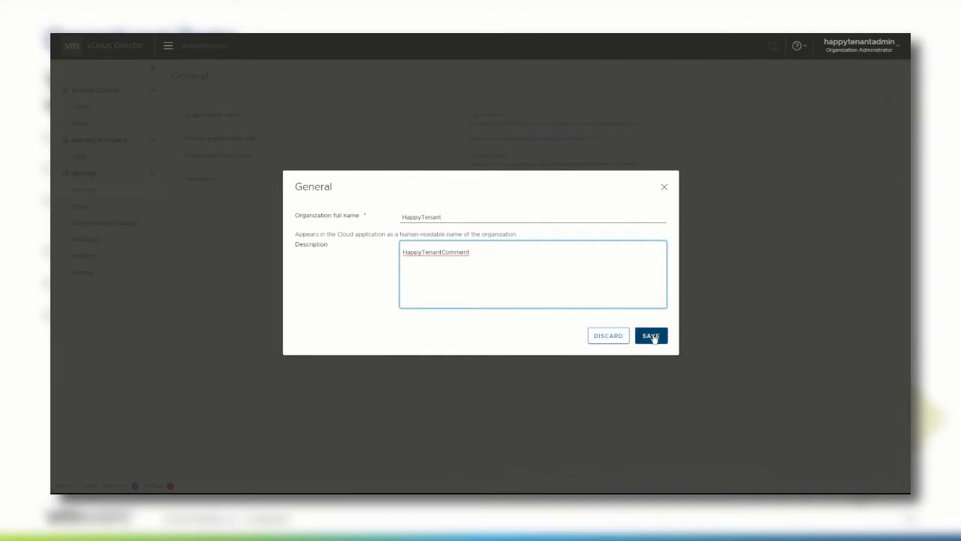
pyautogui.click(650, 336)
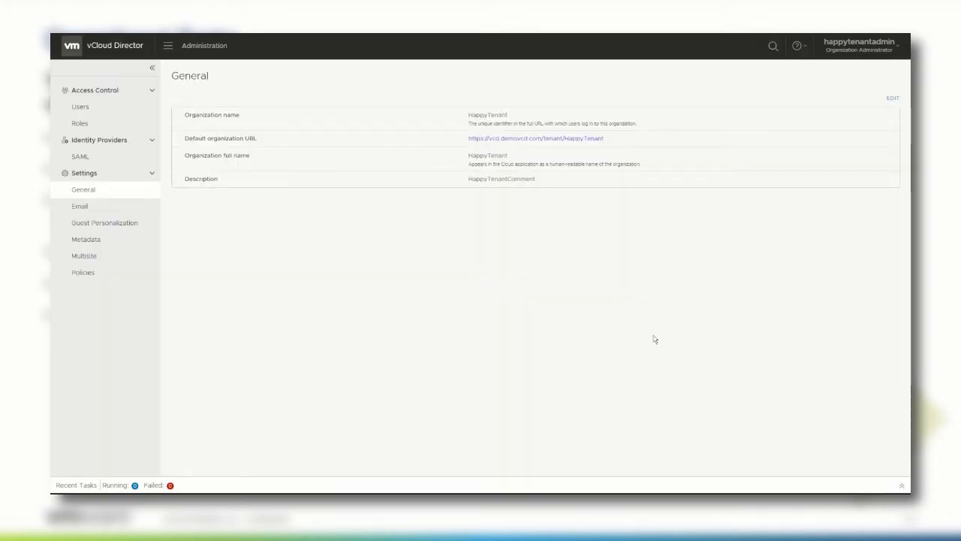
pyautogui.moveTo(388, 252)
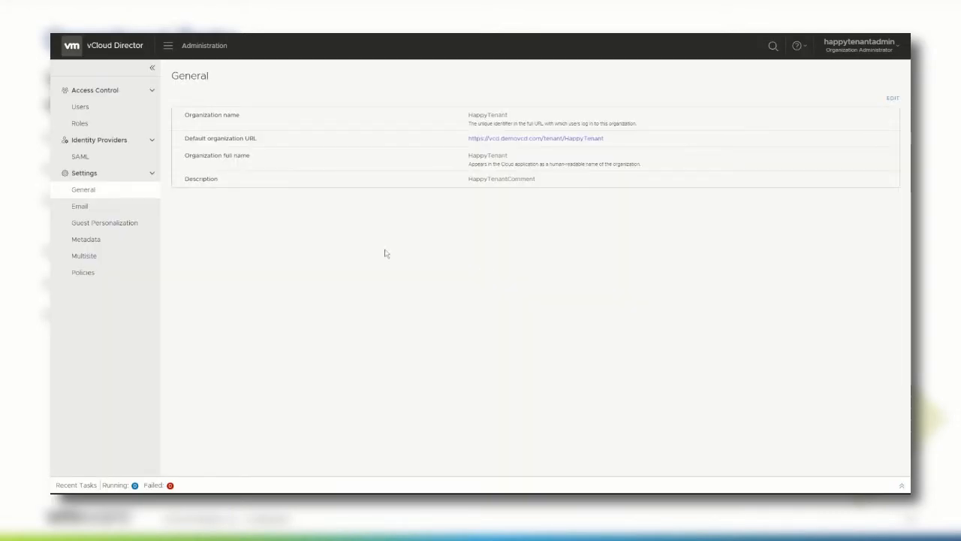
pyautogui.click(79, 206)
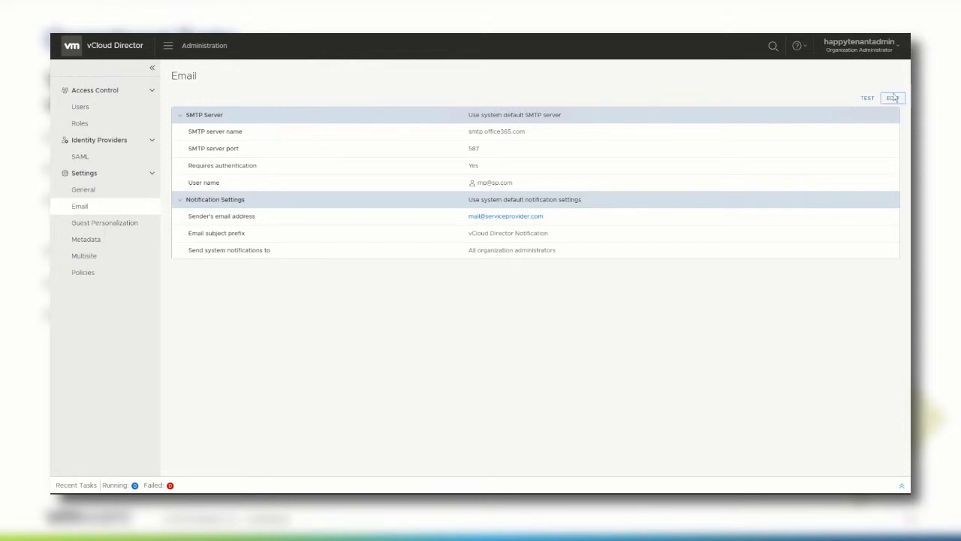
pyautogui.click(892, 98)
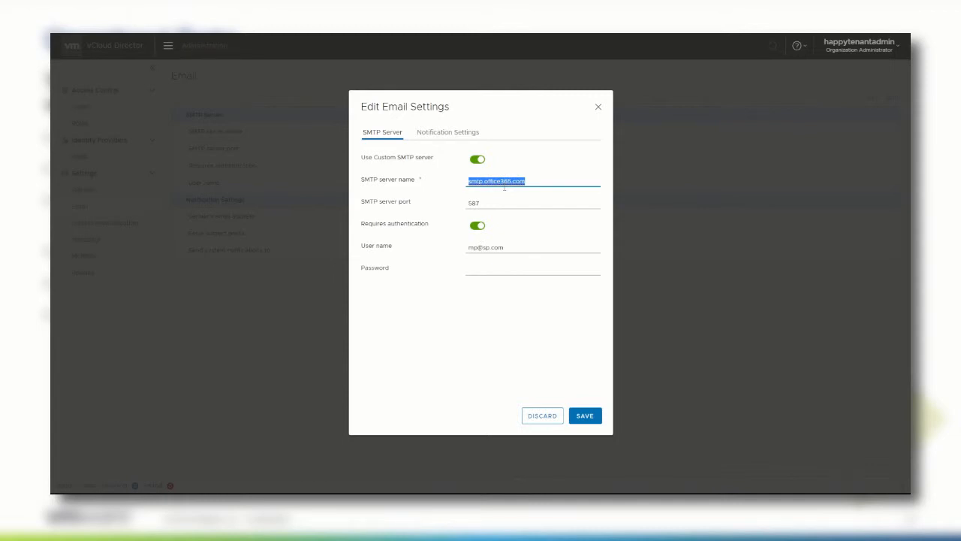
pyautogui.write('mail.happytenant.co')
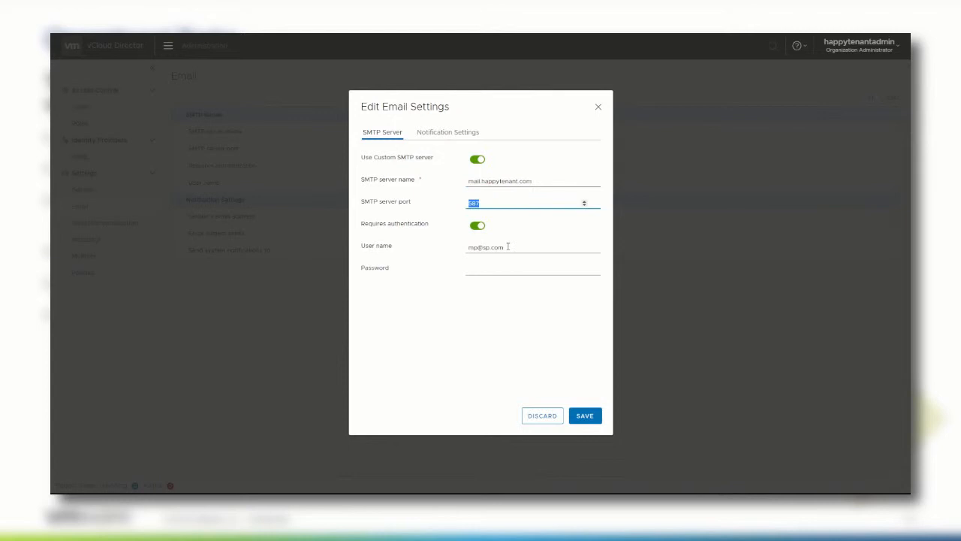
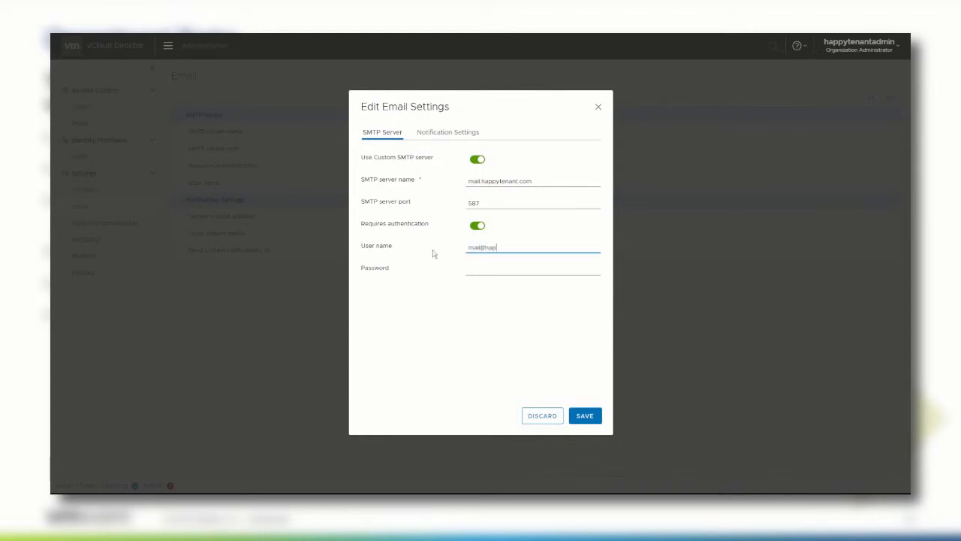
pyautogui.click(532, 269)
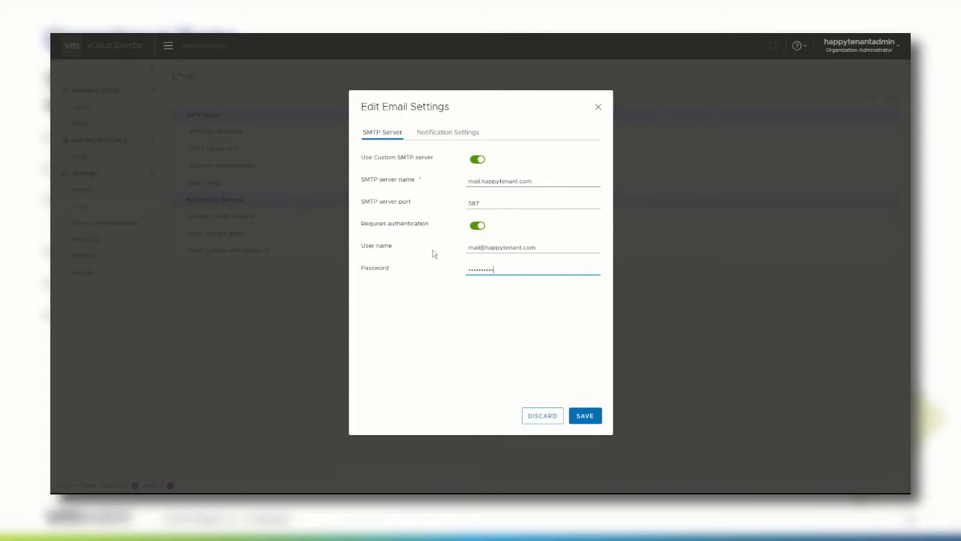
pyautogui.moveTo(528, 347)
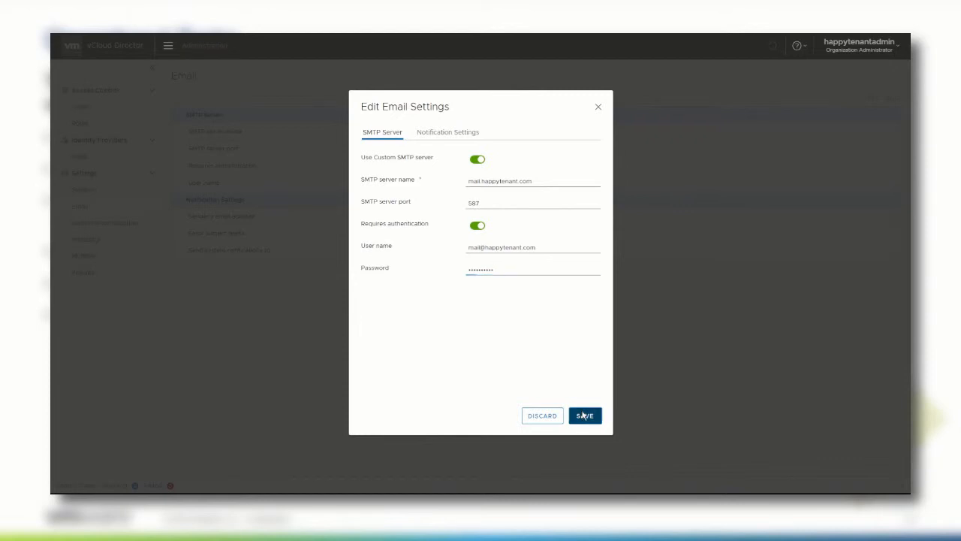
pyautogui.click(586, 415)
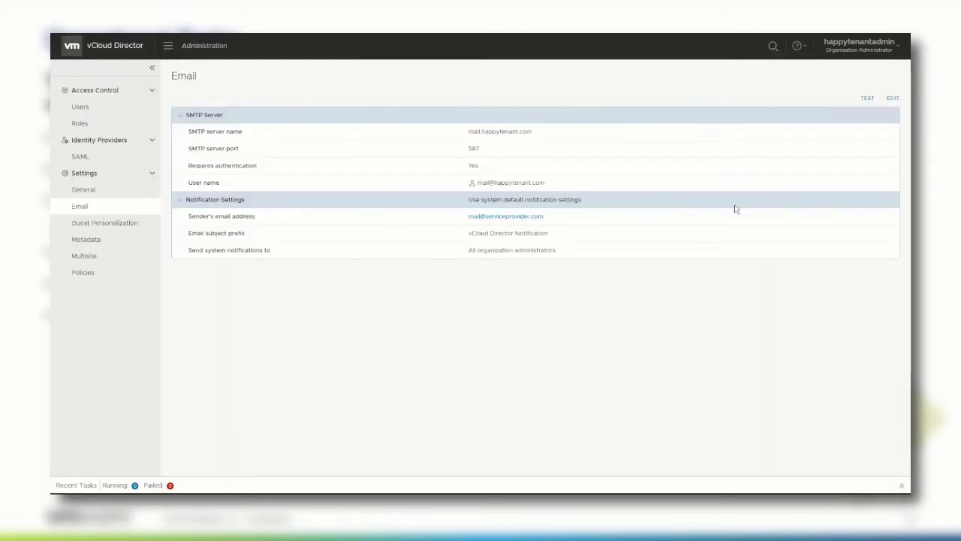
pyautogui.click(892, 98)
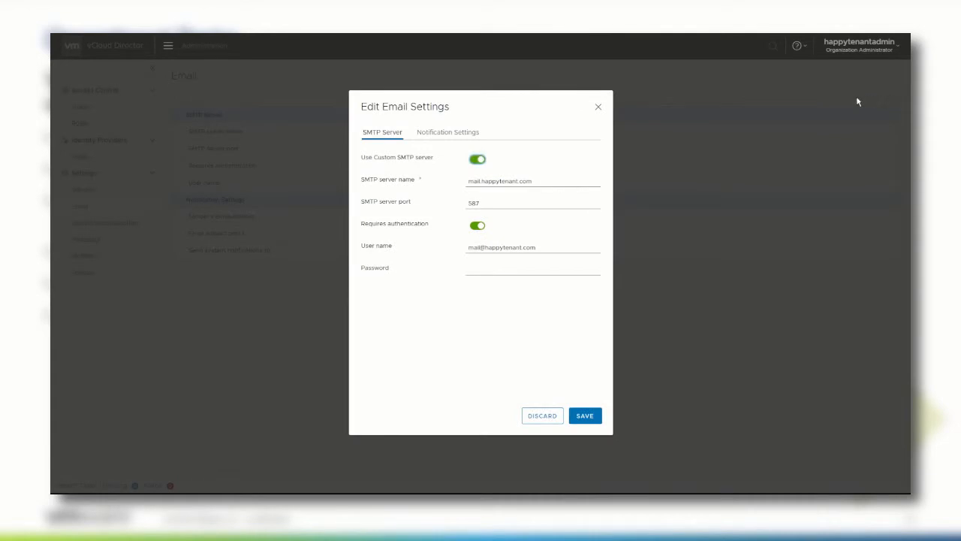
pyautogui.click(448, 132)
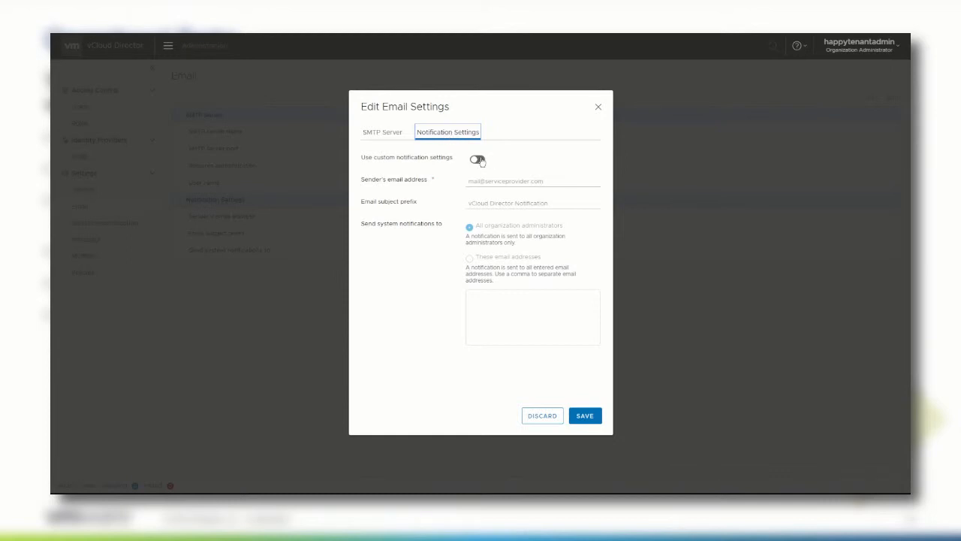
pyautogui.click(478, 159)
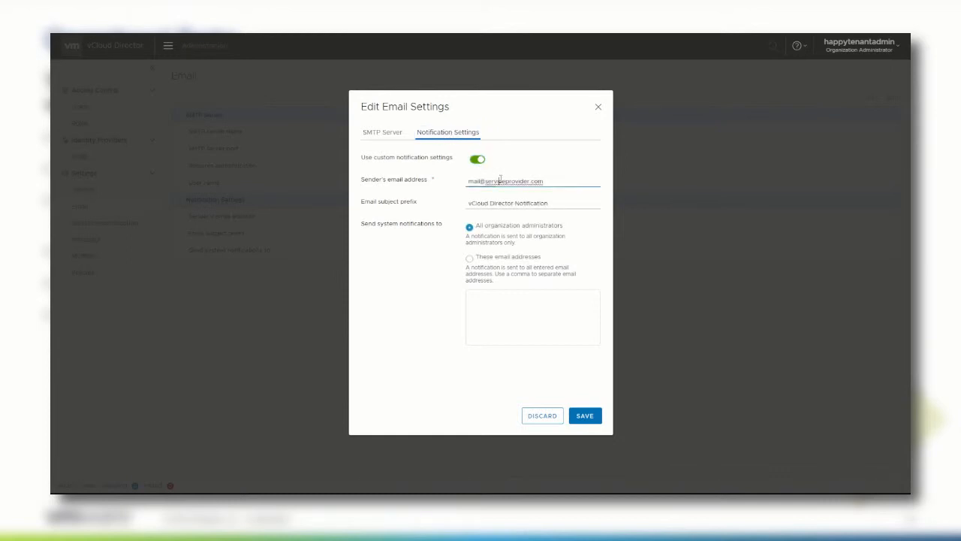
pyautogui.click(510, 180)
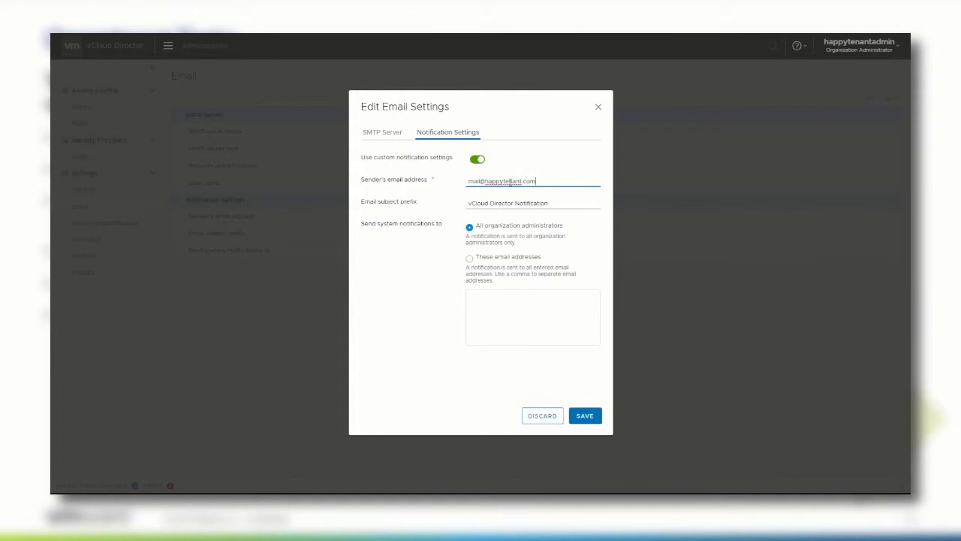
pyautogui.click(469, 256)
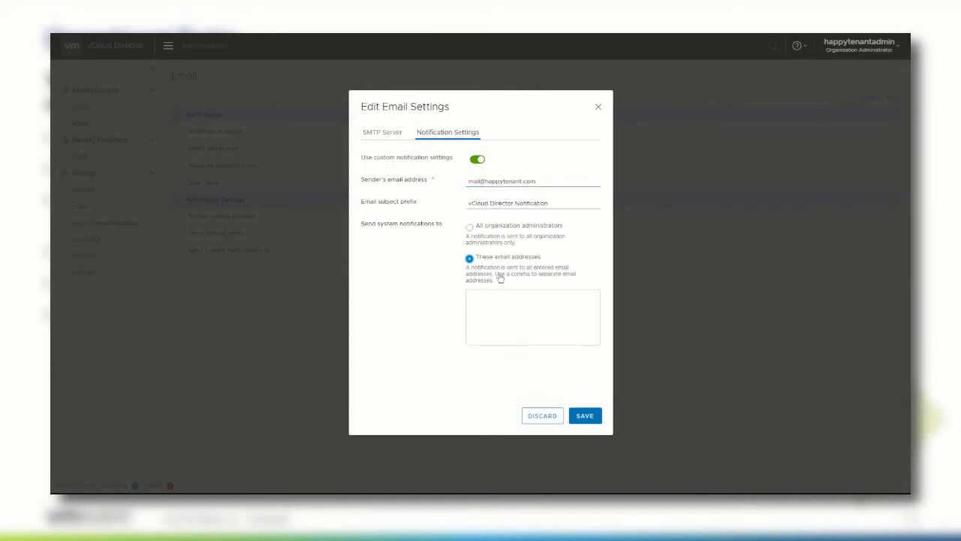
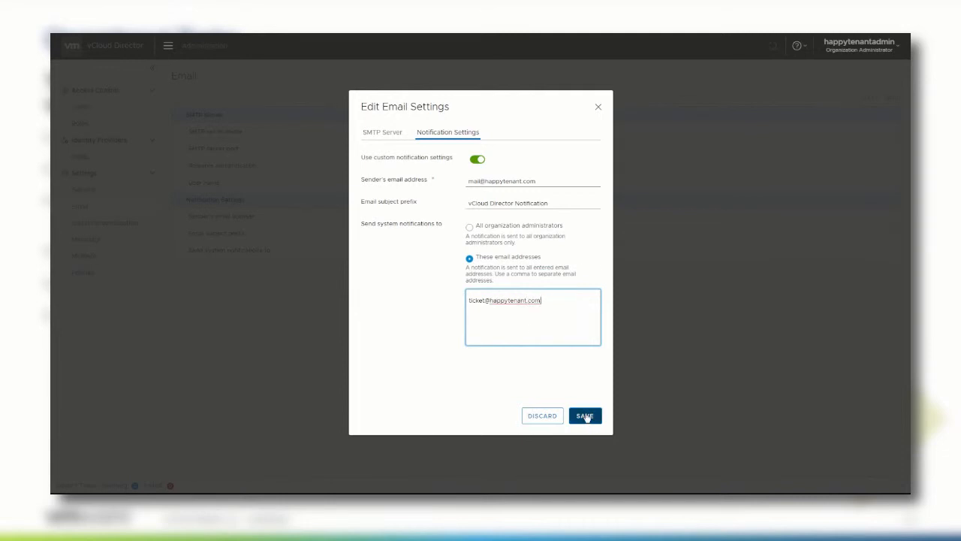
pyautogui.click(586, 414)
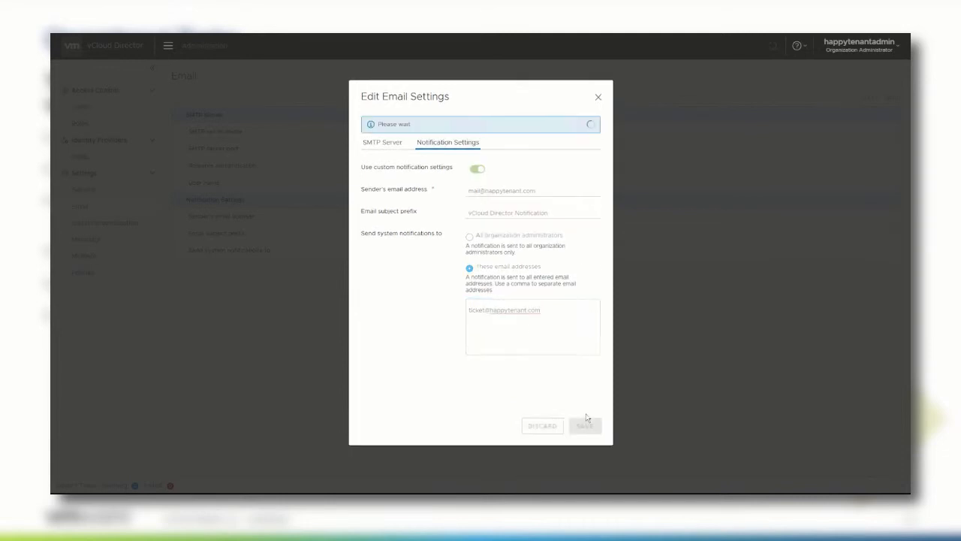
pyautogui.click(584, 427)
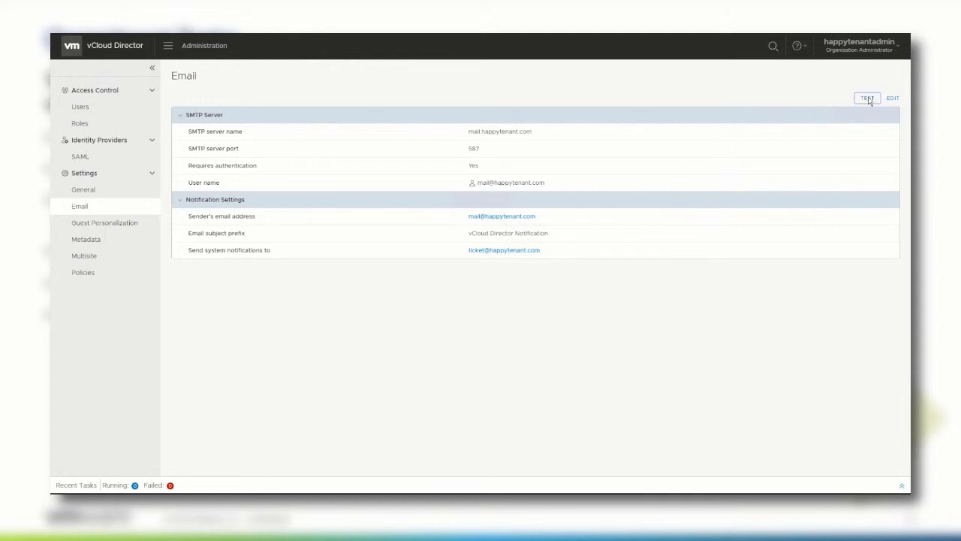
# Step: Run an SMTP settings test with a destination address and the server password
pyautogui.click(868, 99)
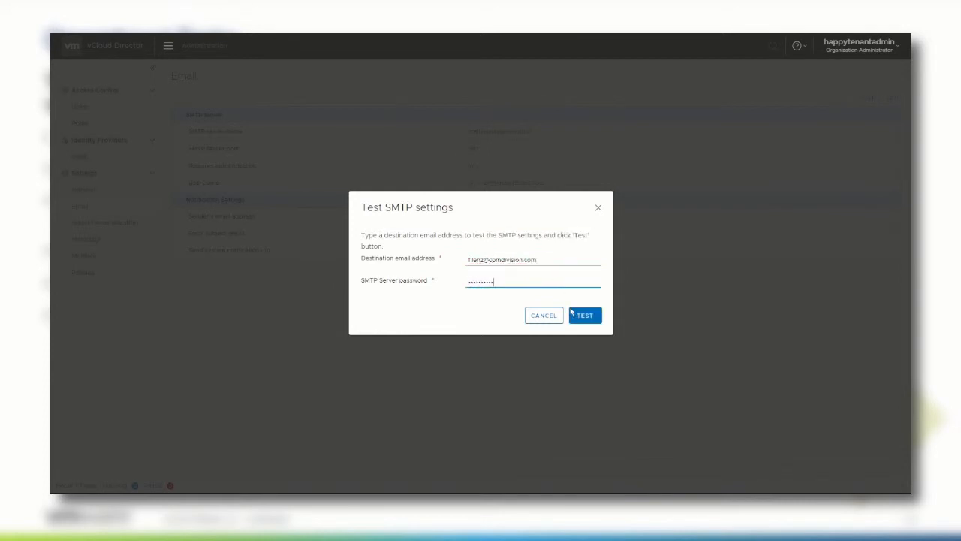
pyautogui.click(586, 316)
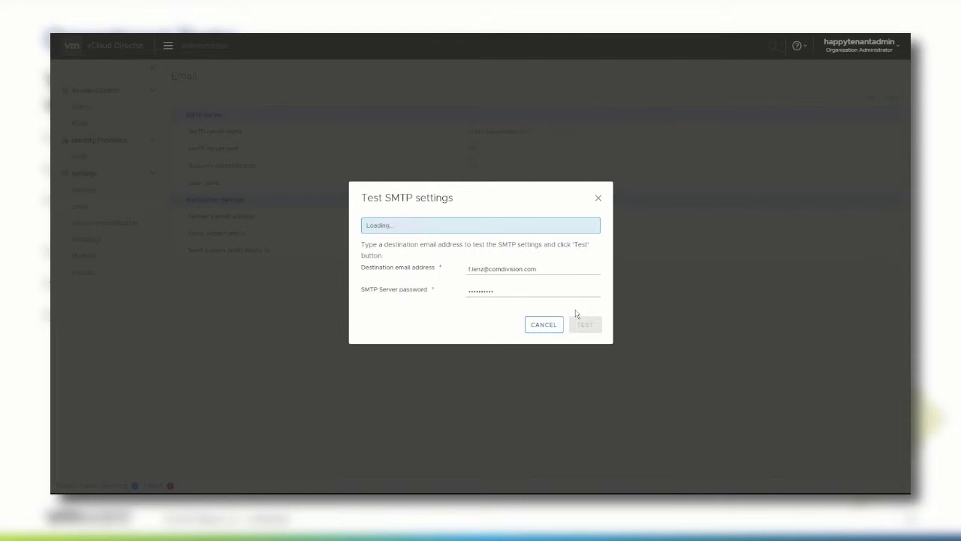
pyautogui.moveTo(577, 314)
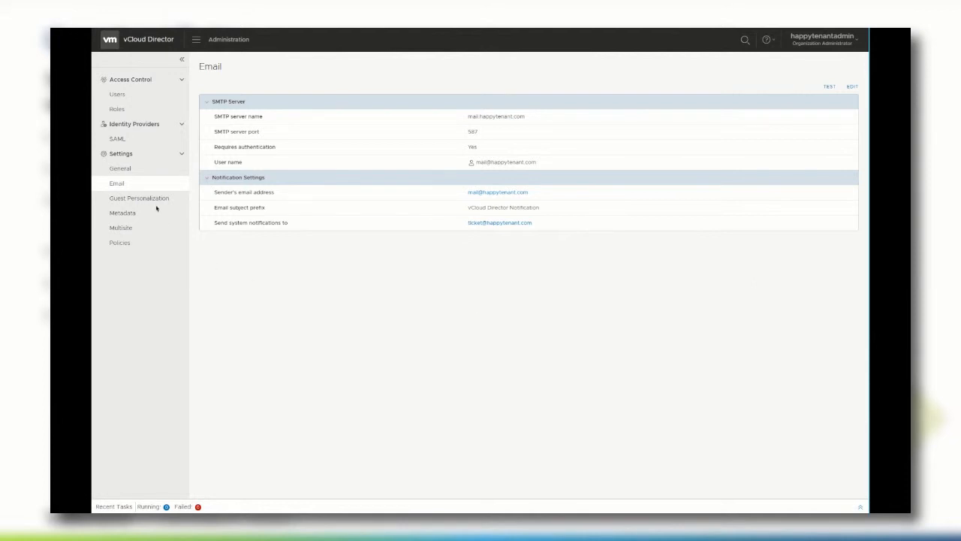
pyautogui.moveTo(138, 199)
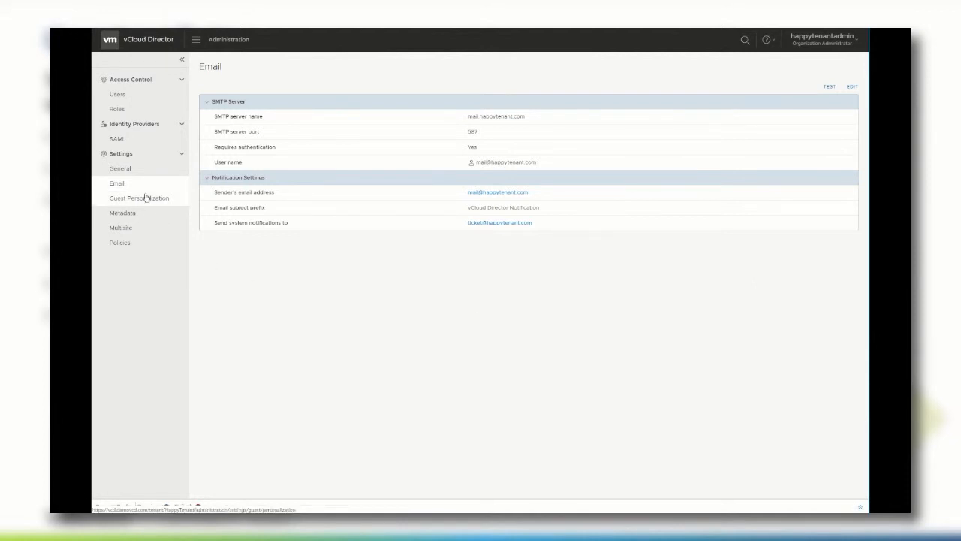
# Step: Go to Guest Personalization settings and begin editing them
pyautogui.click(138, 199)
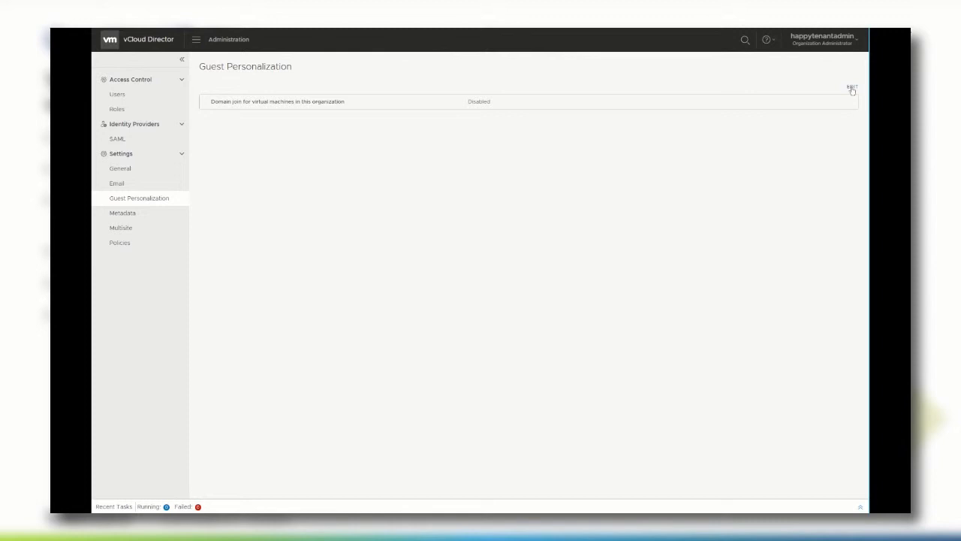
pyautogui.click(853, 87)
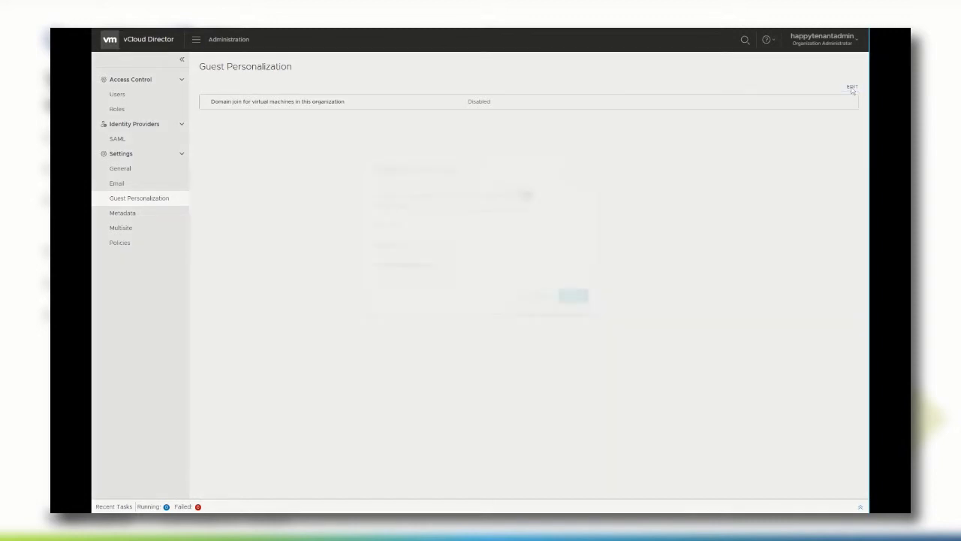
# Step: Enable domain join for VMs with domain happytenant.com, user administrator and a password, and save
pyautogui.click(853, 87)
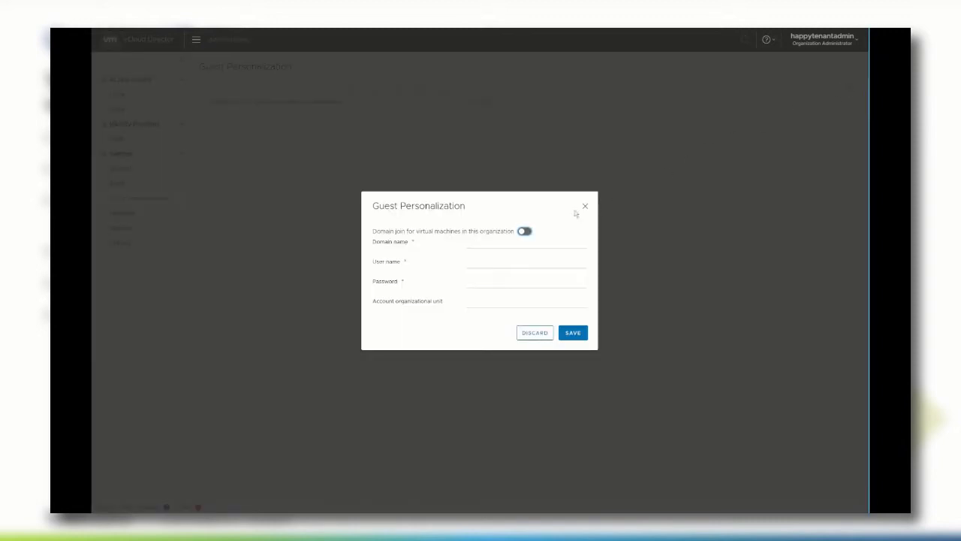
pyautogui.click(524, 232)
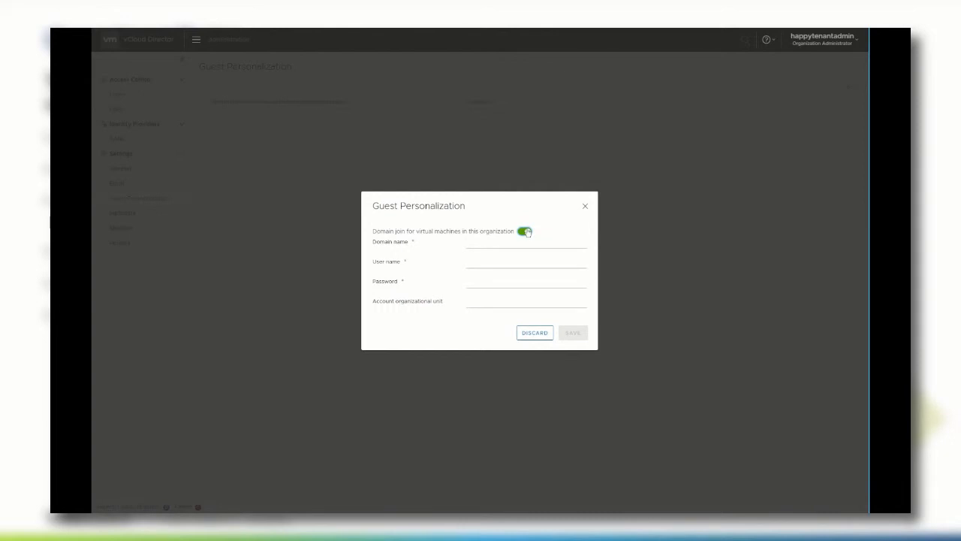
pyautogui.click(525, 241)
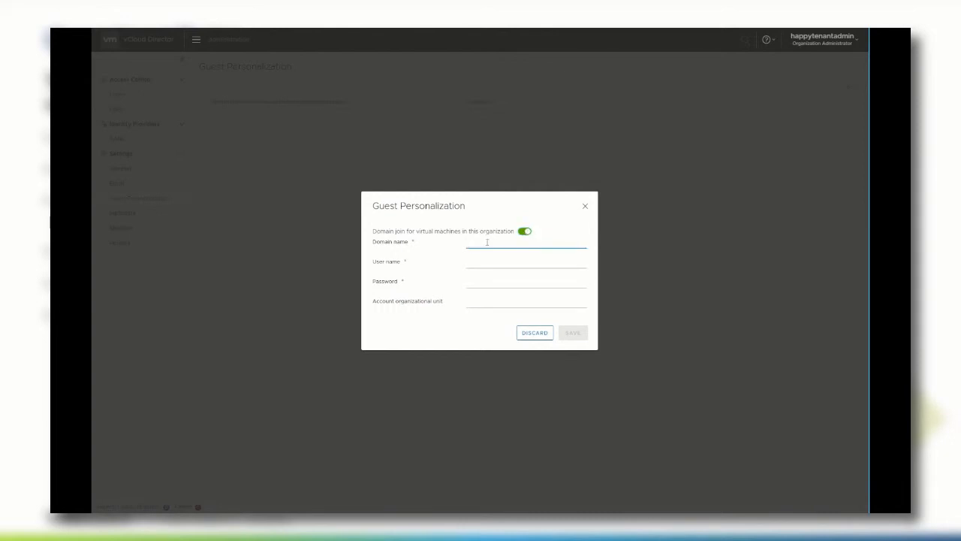
pyautogui.write('happytenant.com')
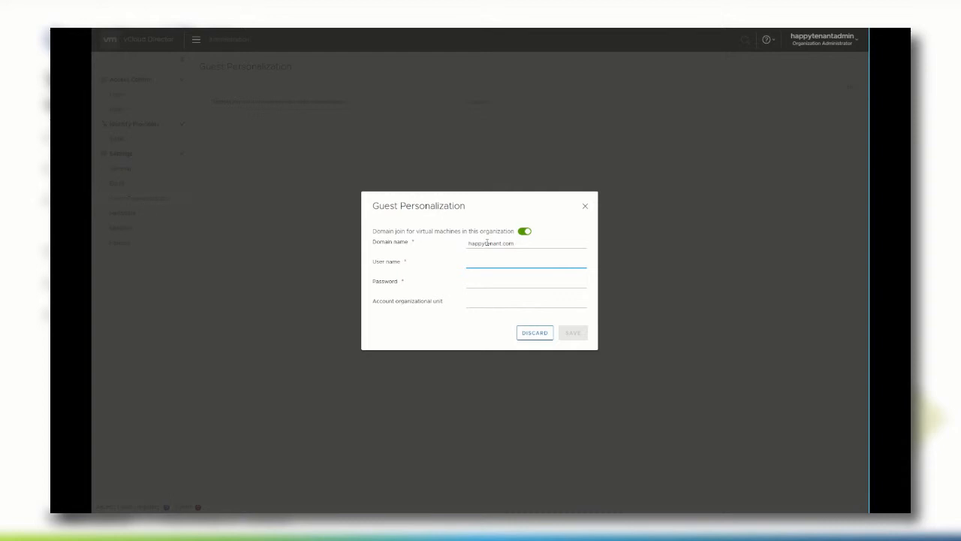
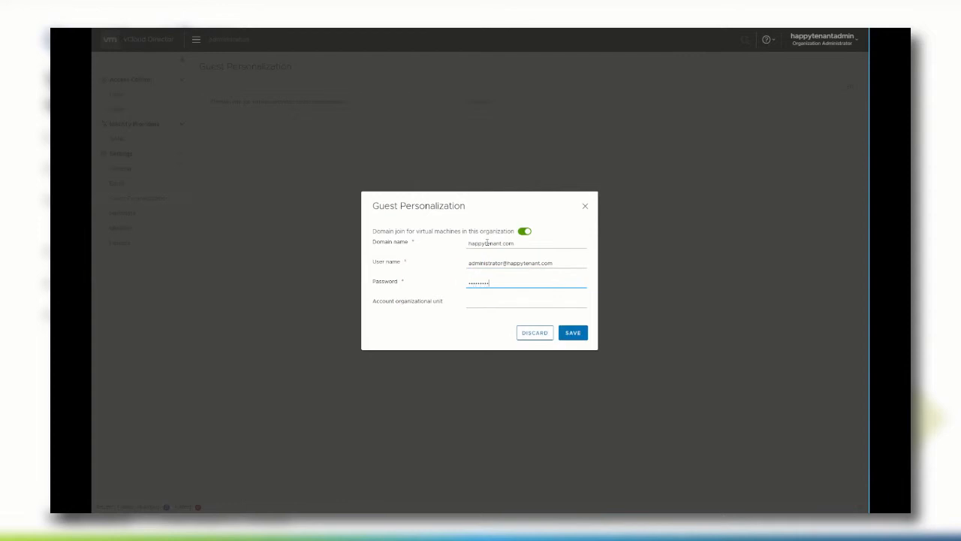
pyautogui.click(572, 333)
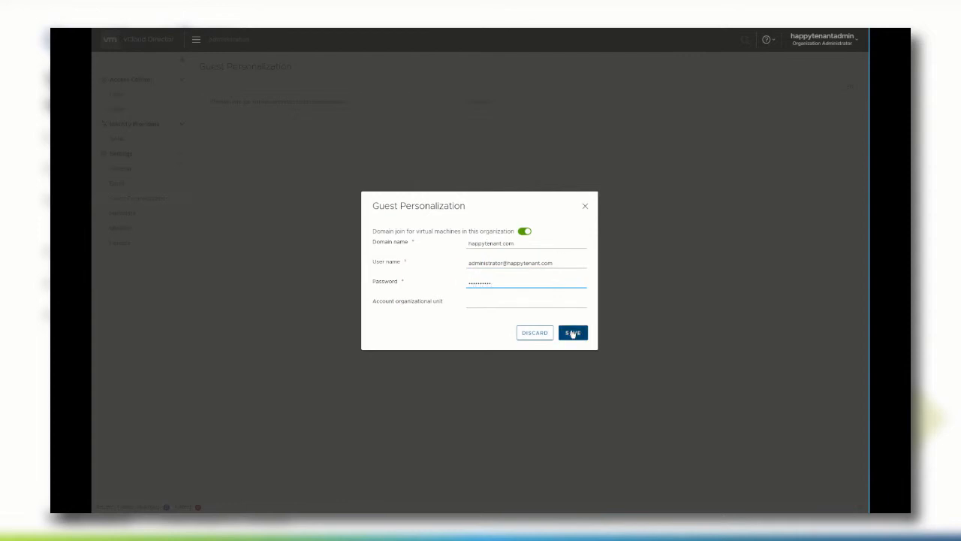
pyautogui.click(572, 334)
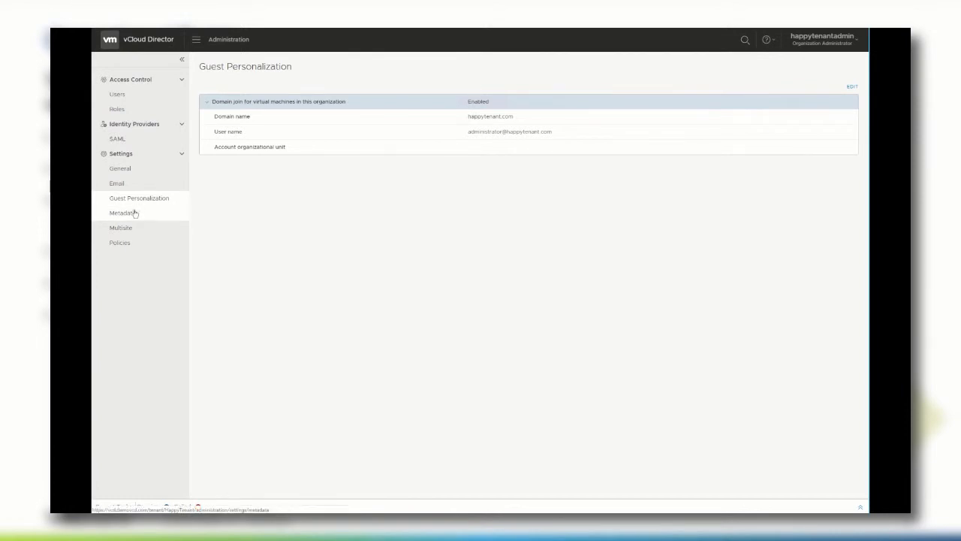
# Step: Go to the organization Metadata page and begin editing the Owner and Region entries
pyautogui.click(123, 213)
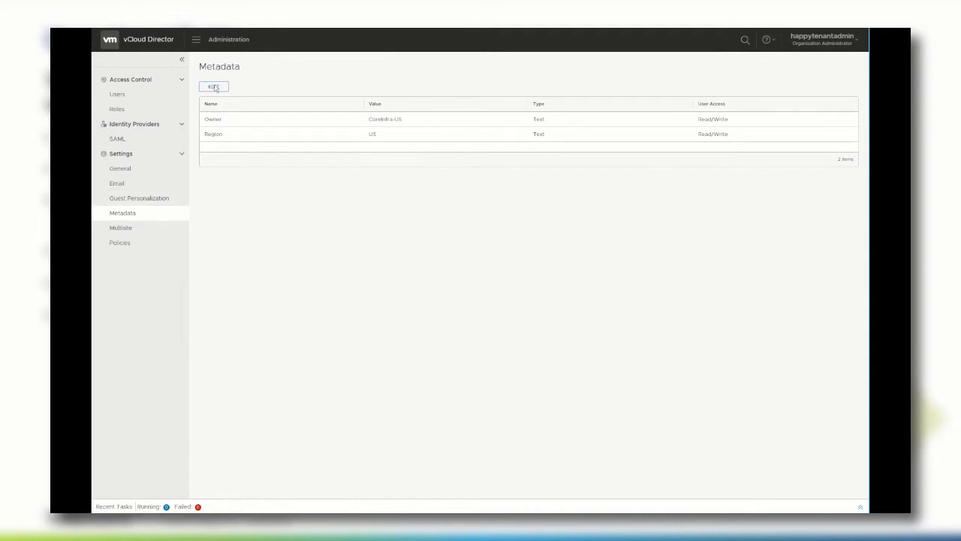
pyautogui.click(213, 85)
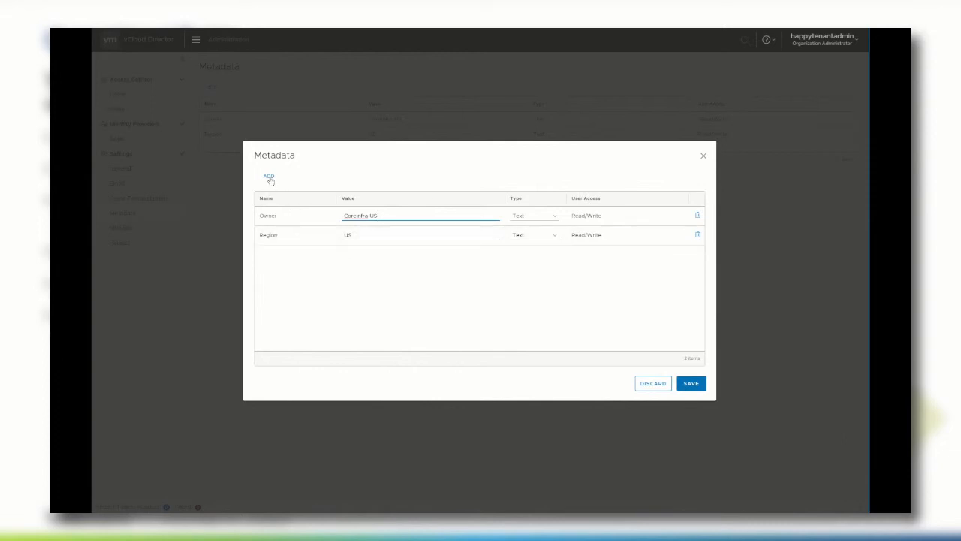
pyautogui.click(267, 176)
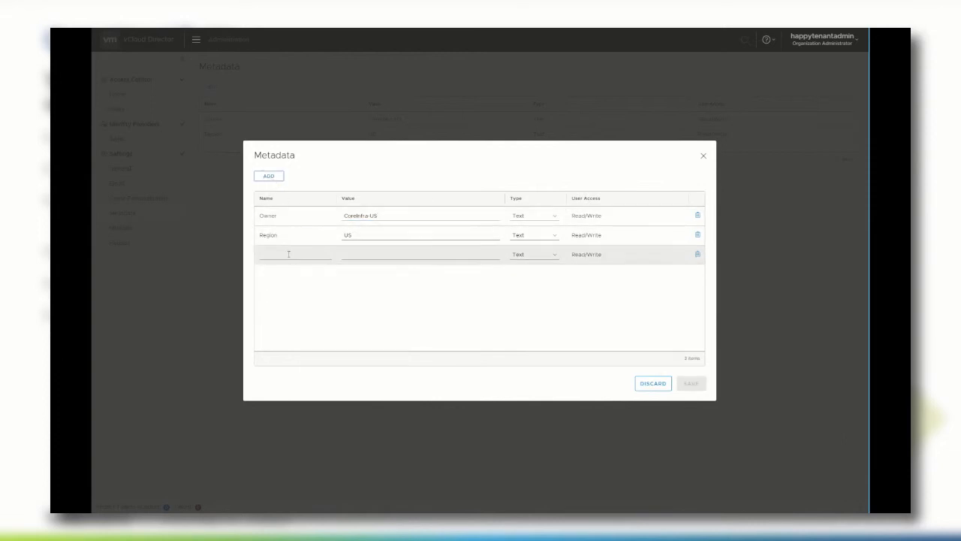
pyautogui.click(294, 254)
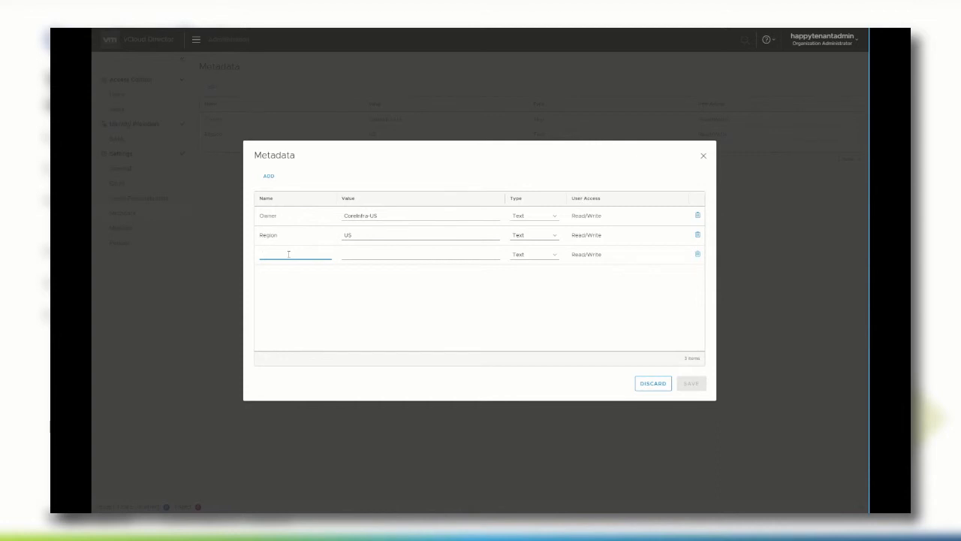
pyautogui.write('contactMail')
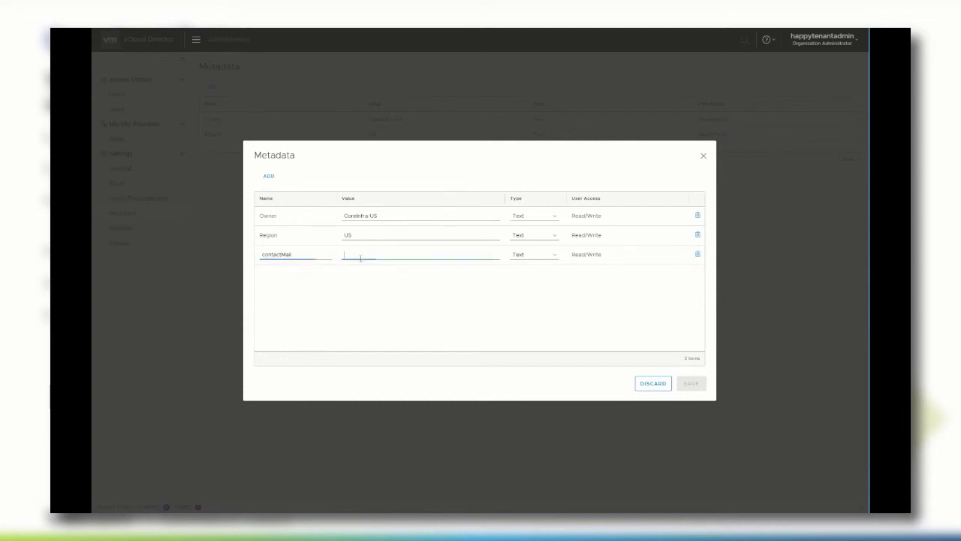
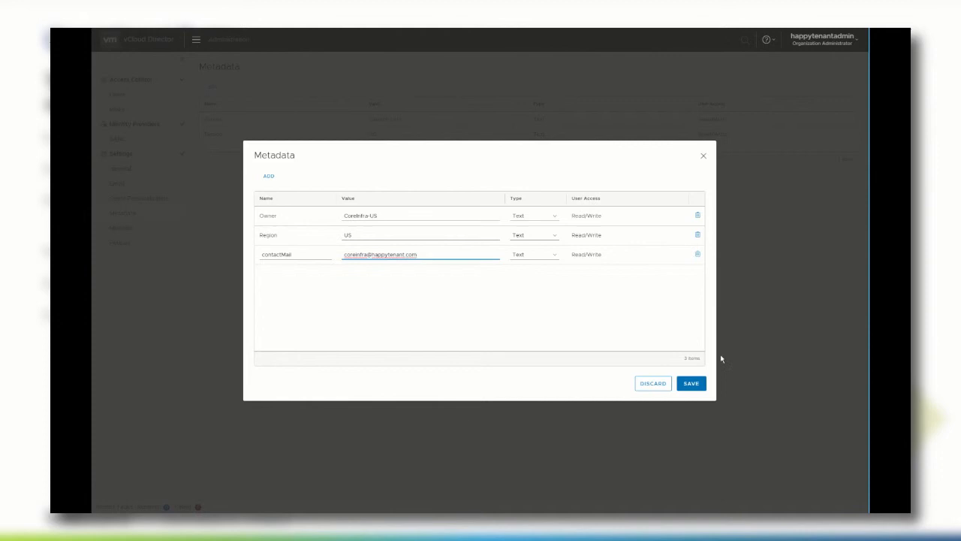
pyautogui.click(691, 383)
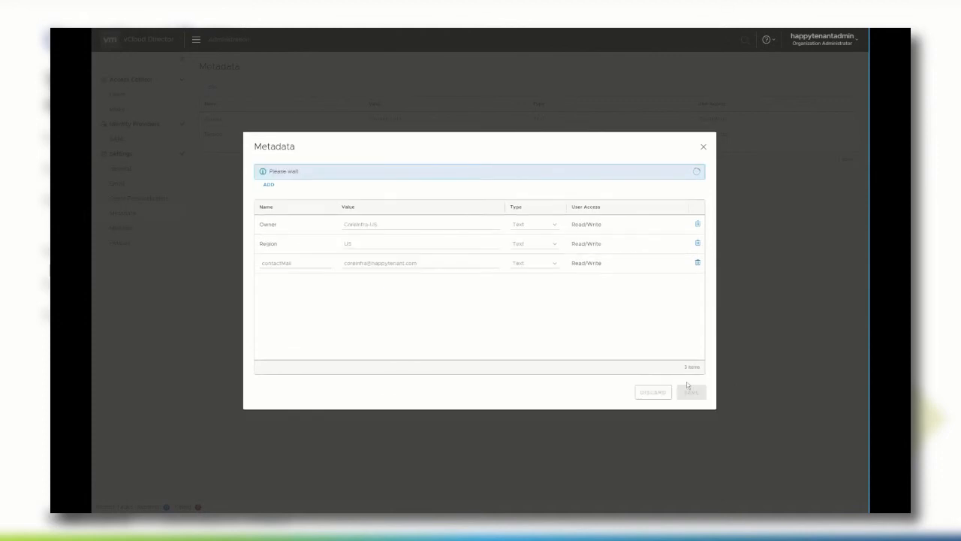
pyautogui.click(689, 391)
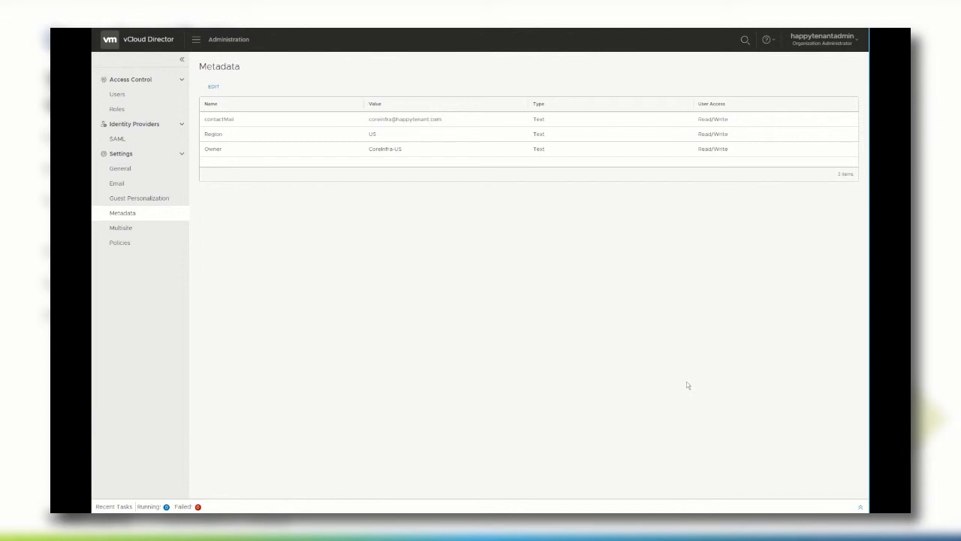
pyautogui.moveTo(117, 228)
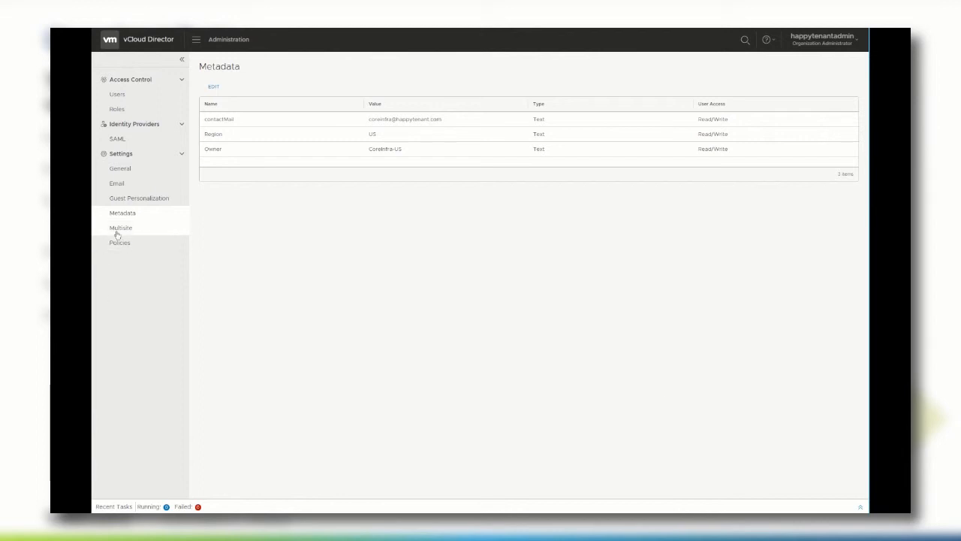
# Step: Go to the organization's Multisite settings, which have no associations yet
pyautogui.click(120, 228)
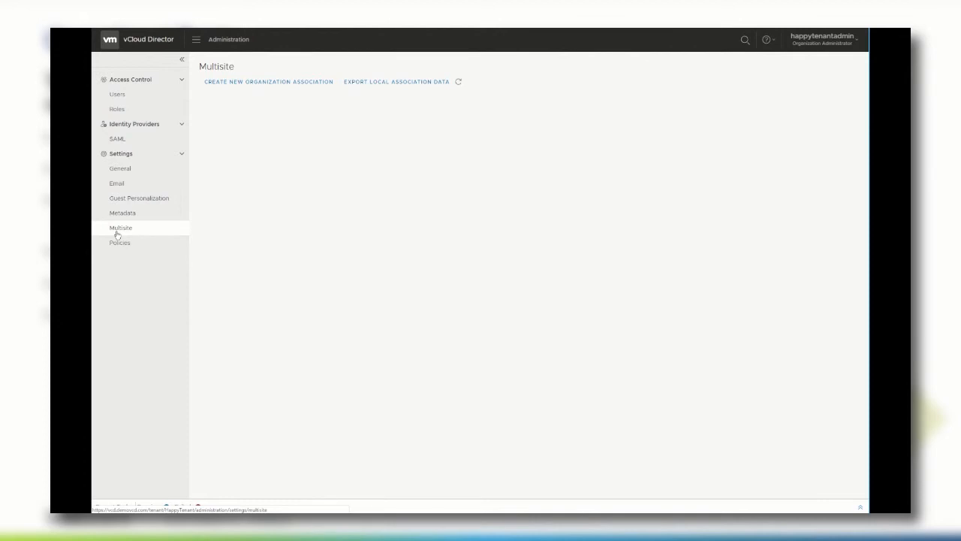
pyautogui.moveTo(712, 292)
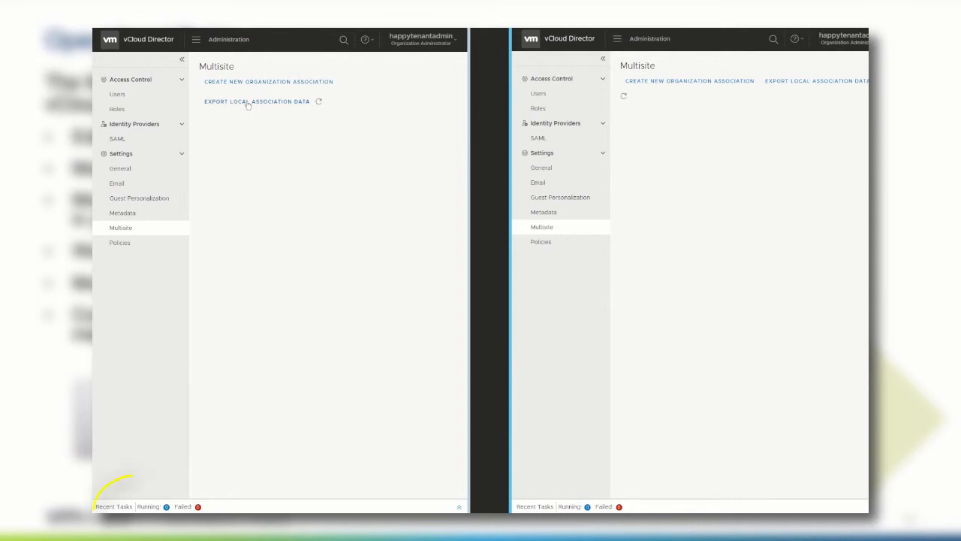
# Step: Create the EU organization's association with HappyTenant from the exported local association XML
pyautogui.click(255, 102)
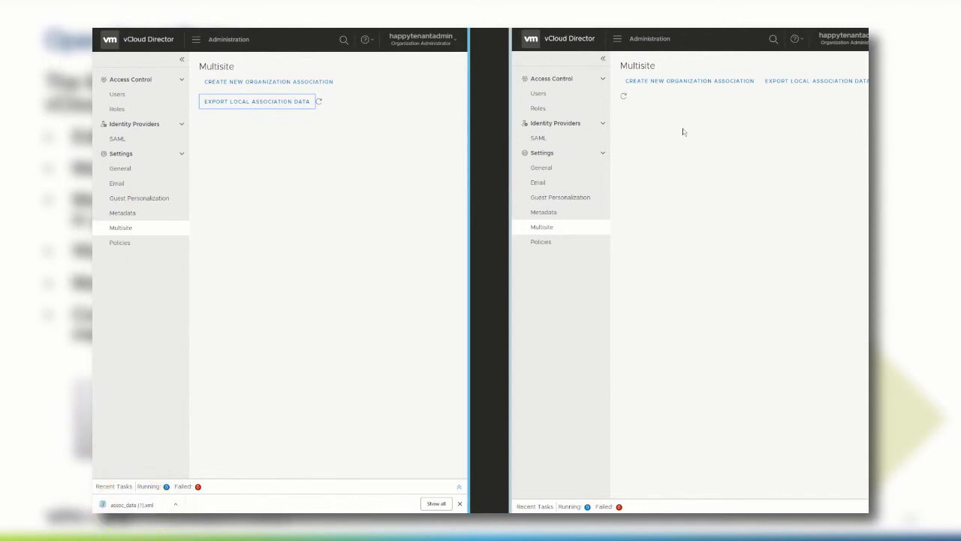
pyautogui.moveTo(282, 198)
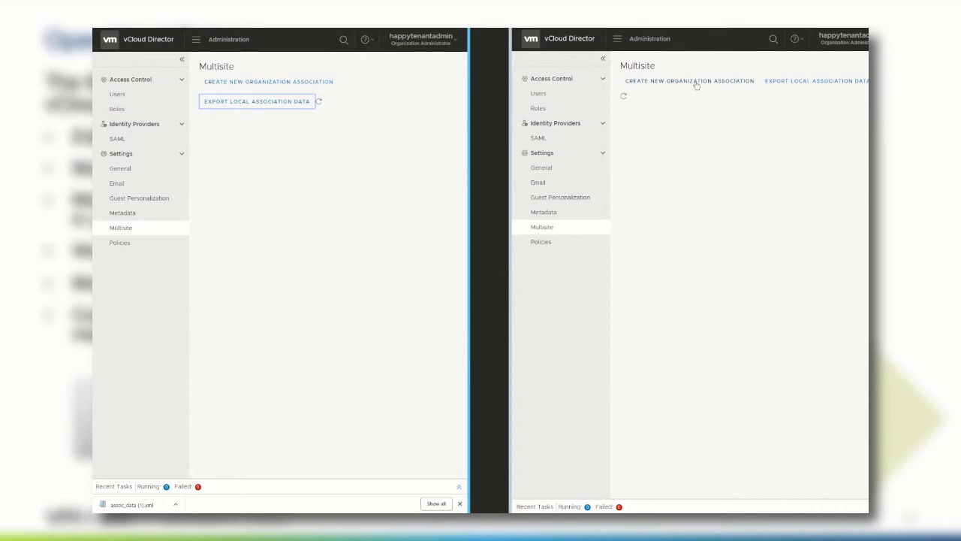
pyautogui.click(689, 81)
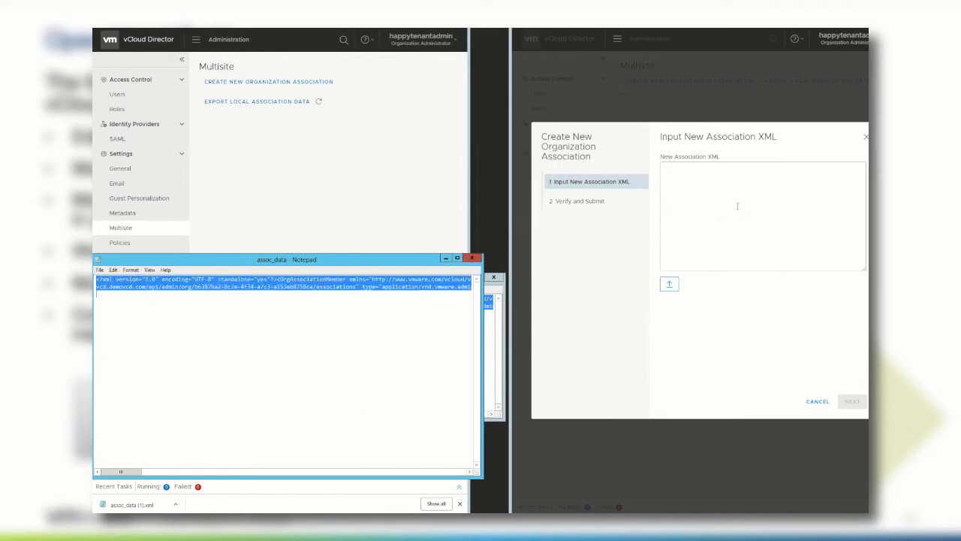
pyautogui.click(763, 216)
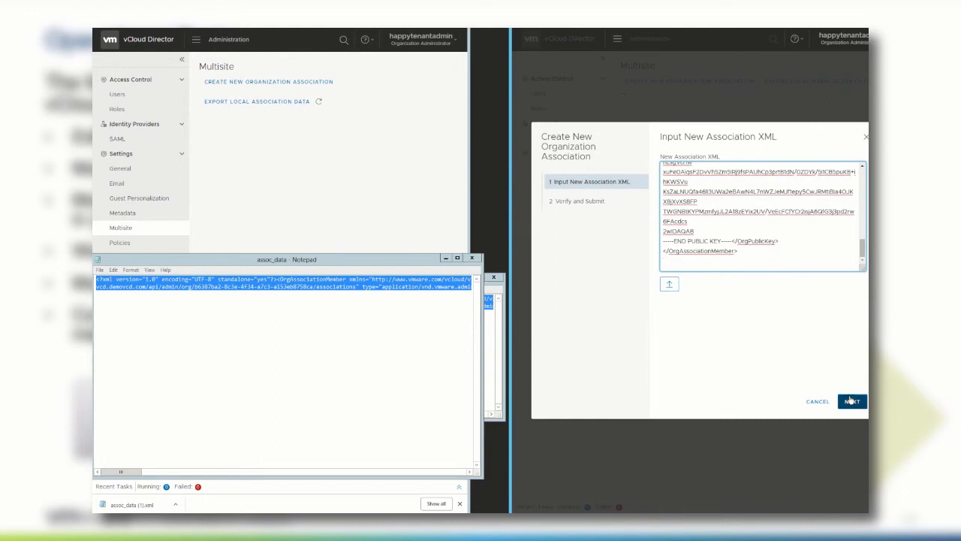
pyautogui.click(852, 401)
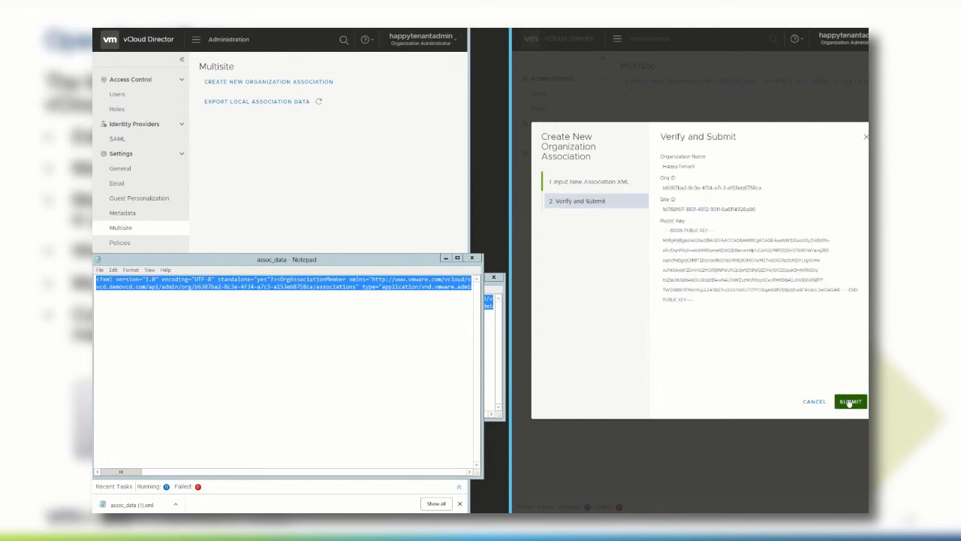
pyautogui.click(850, 401)
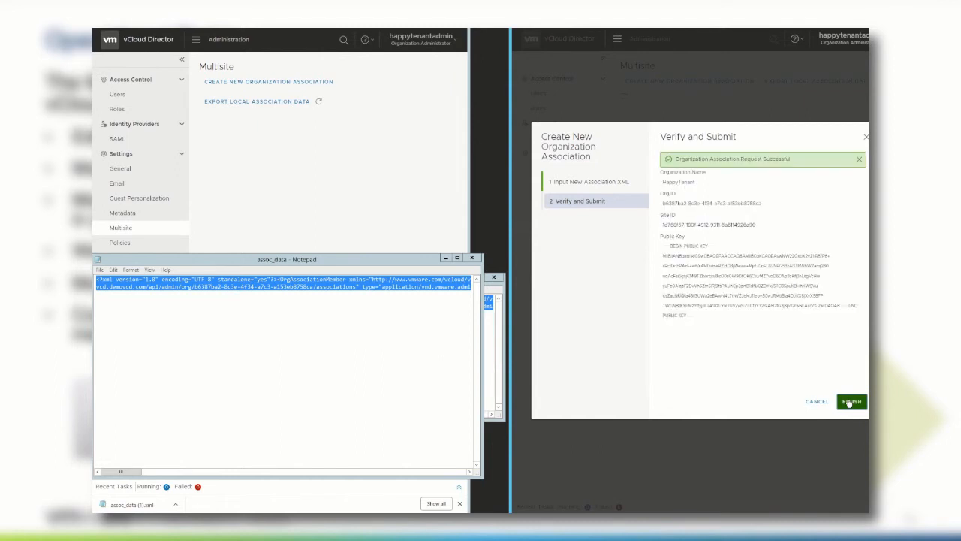
pyautogui.click(851, 401)
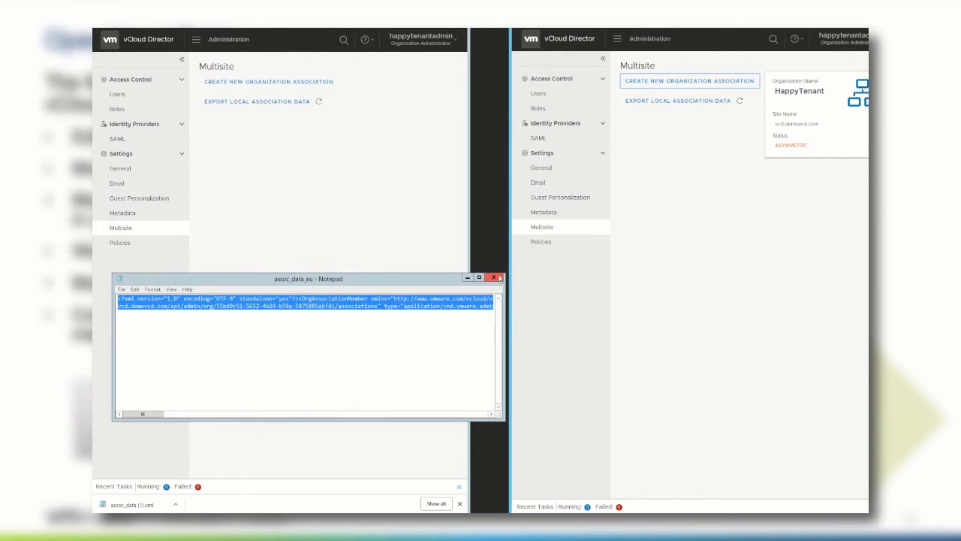
# Step: Export the EU organization's local association data and copy its XML from the downloaded file
pyautogui.click(499, 278)
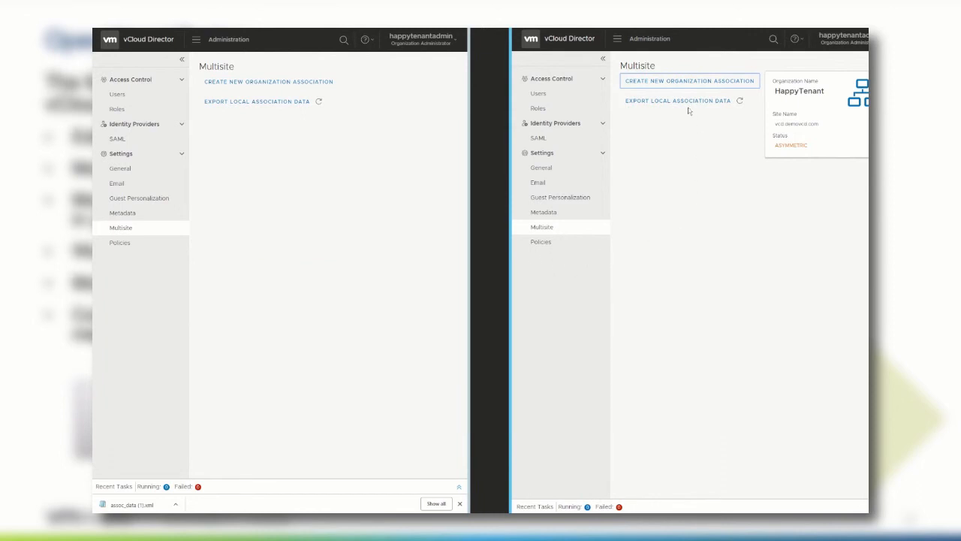
pyautogui.click(675, 101)
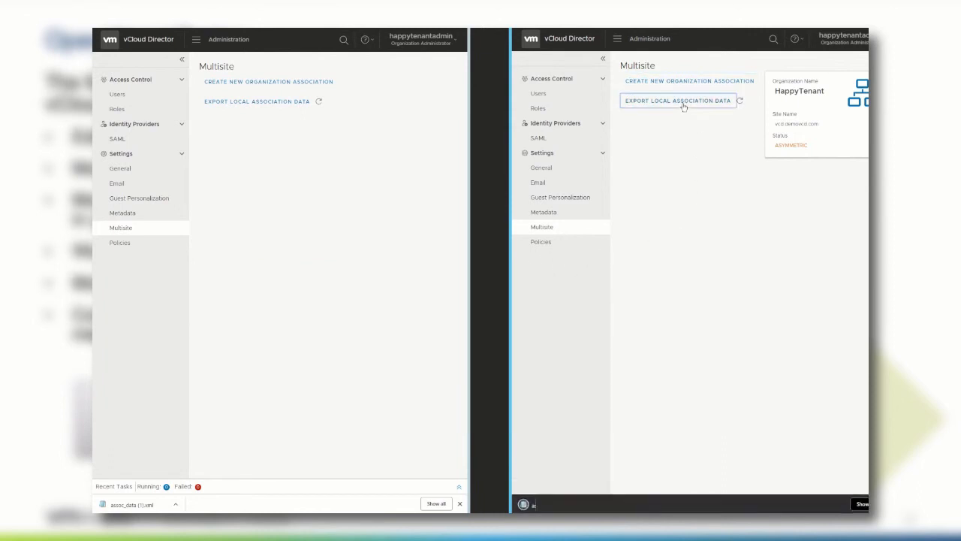
pyautogui.click(676, 99)
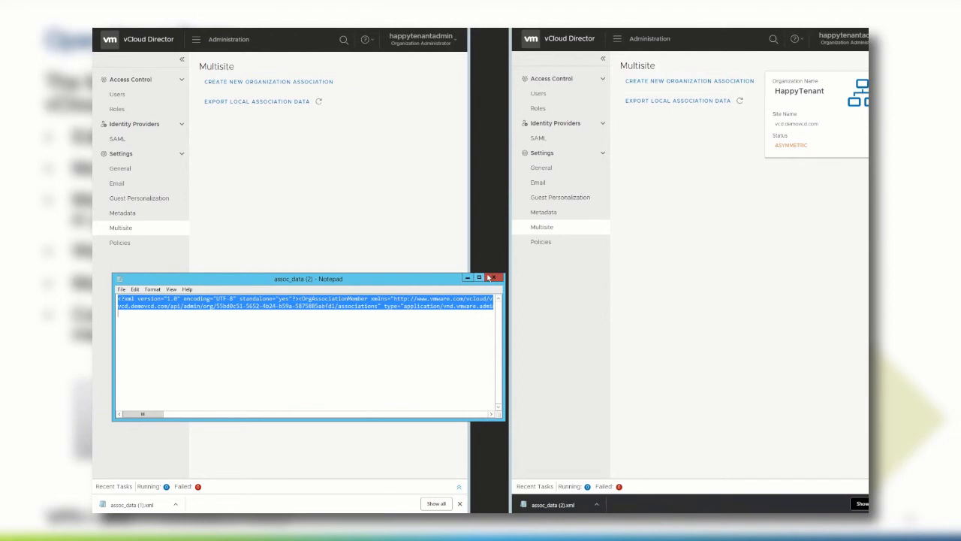
pyautogui.click(493, 278)
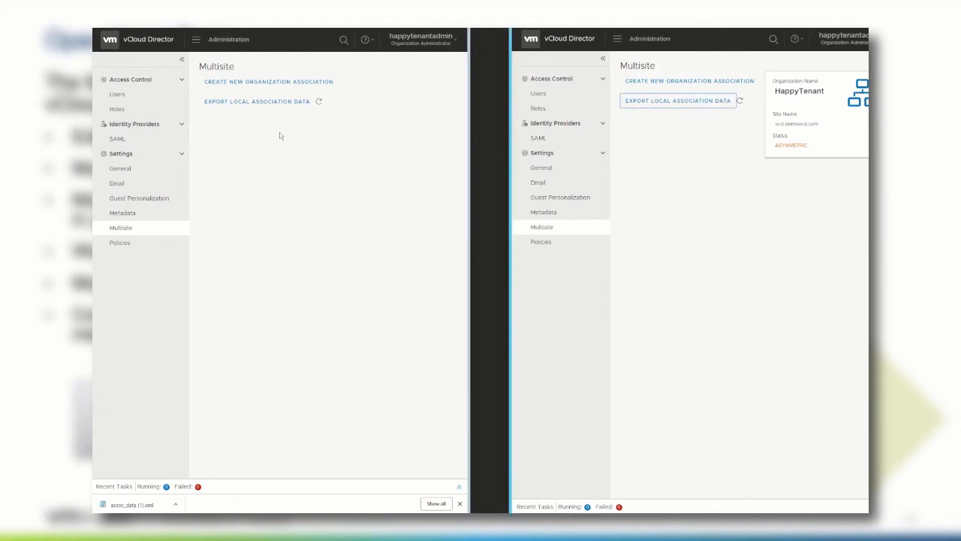
# Step: Create HappyTenant's association with HappyTenantEU from the pasted XML, completing the two-way link
pyautogui.click(268, 81)
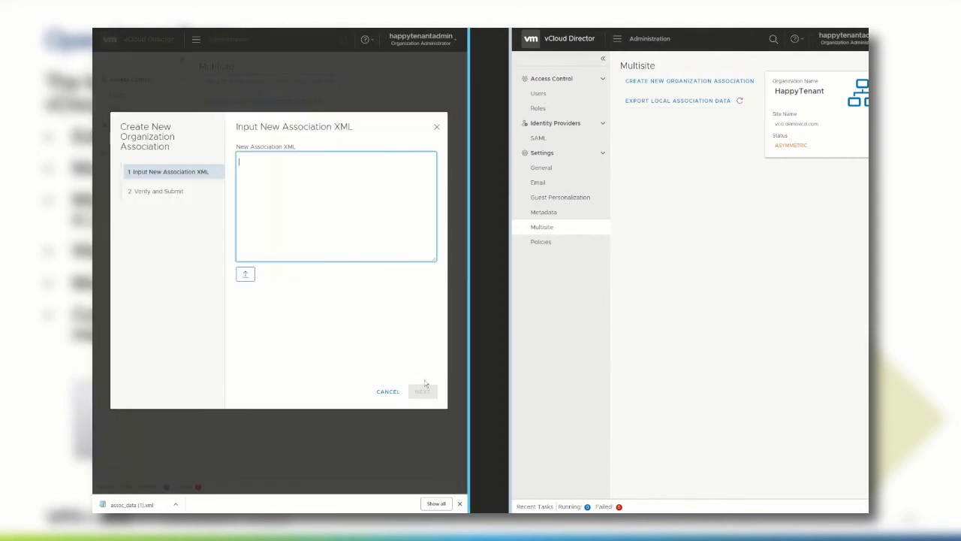
pyautogui.click(422, 391)
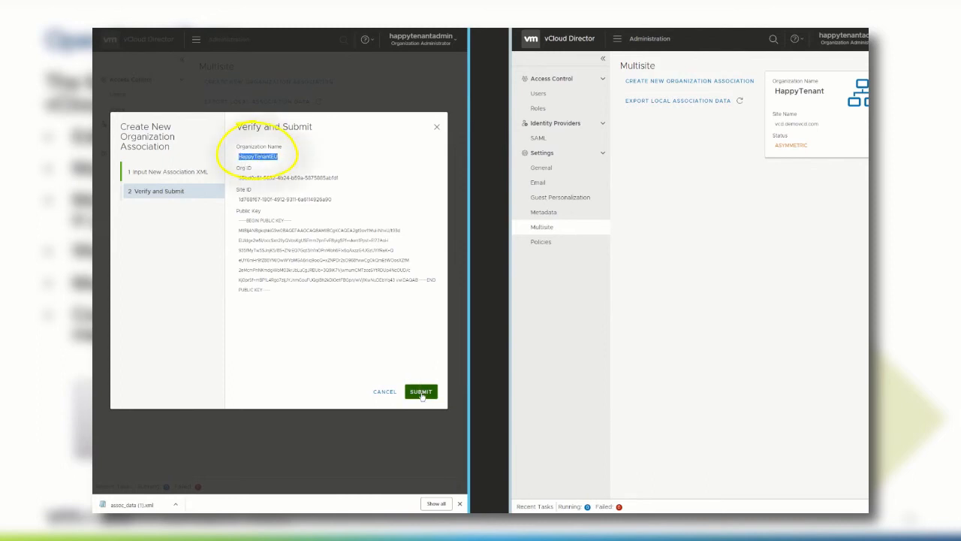
pyautogui.click(421, 390)
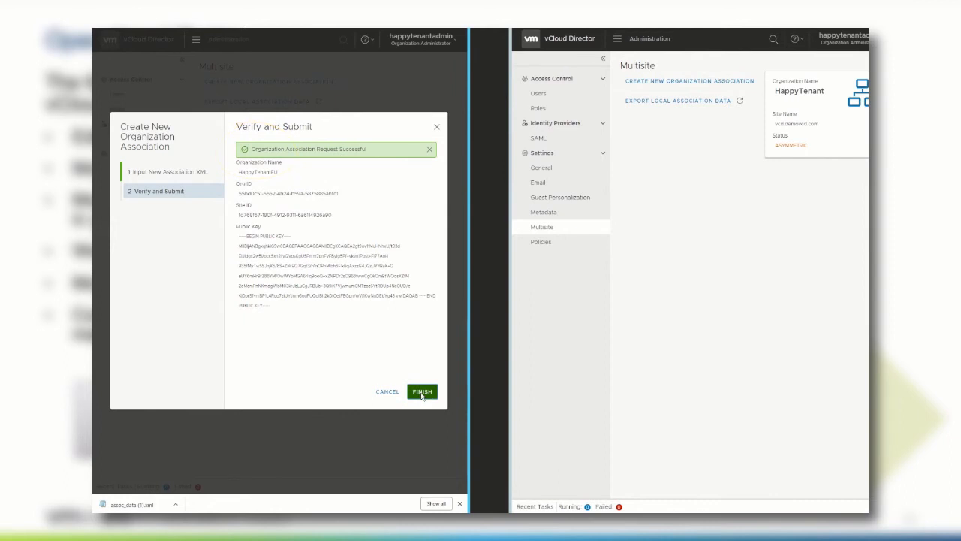
pyautogui.click(422, 390)
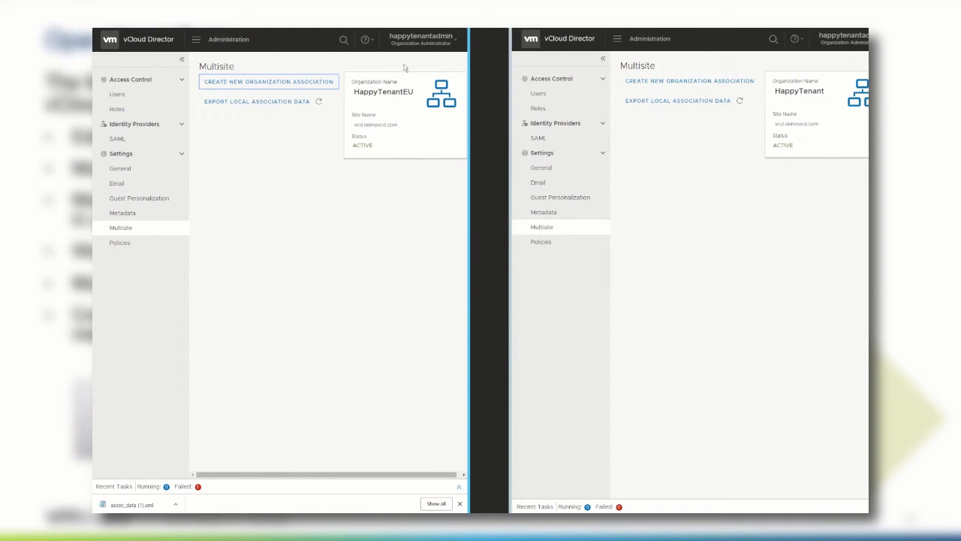
# Step: Go to the organization's Policies page with lease, quota, limit and password settings
pyautogui.click(195, 39)
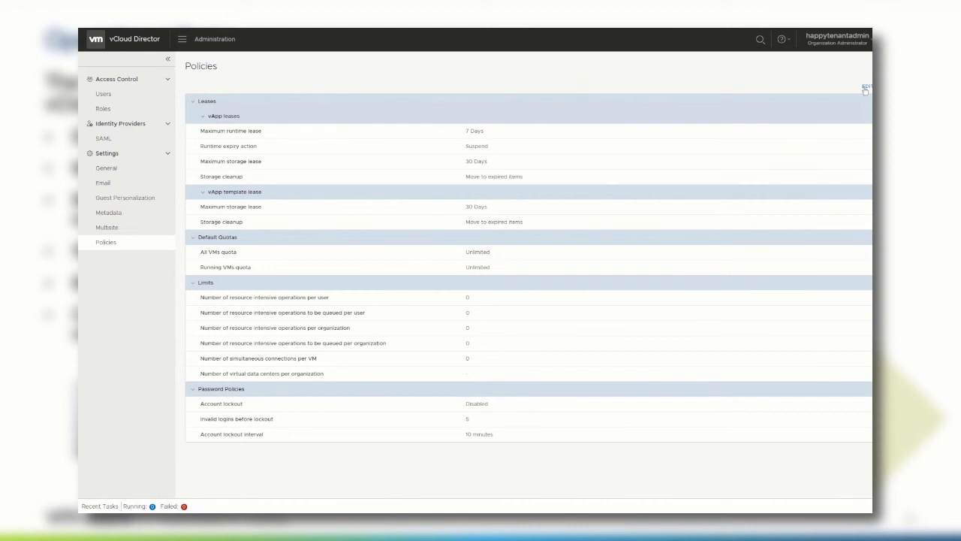
# Step: Edit the policies to a 90-day maximum vApp runtime lease and 365-day maximum storage lease
pyautogui.click(865, 85)
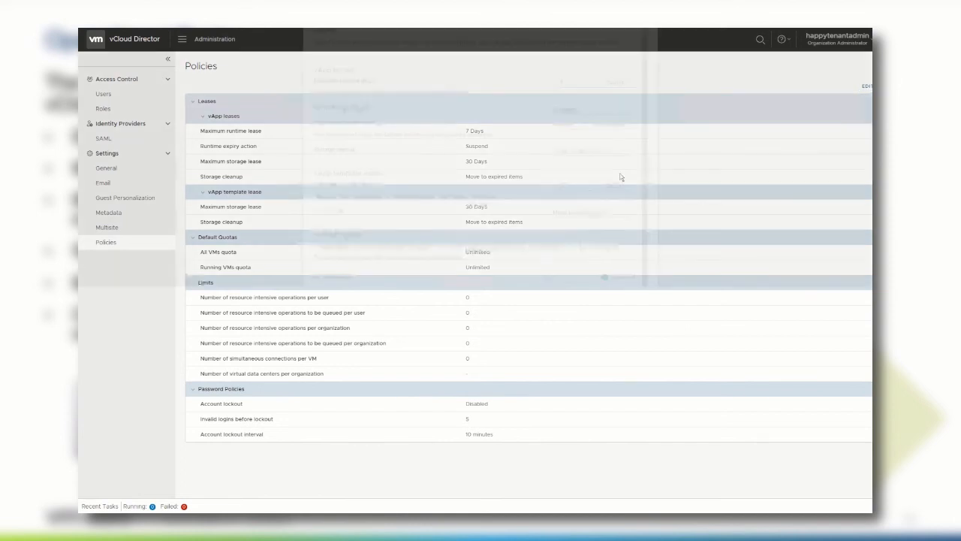
pyautogui.click(866, 85)
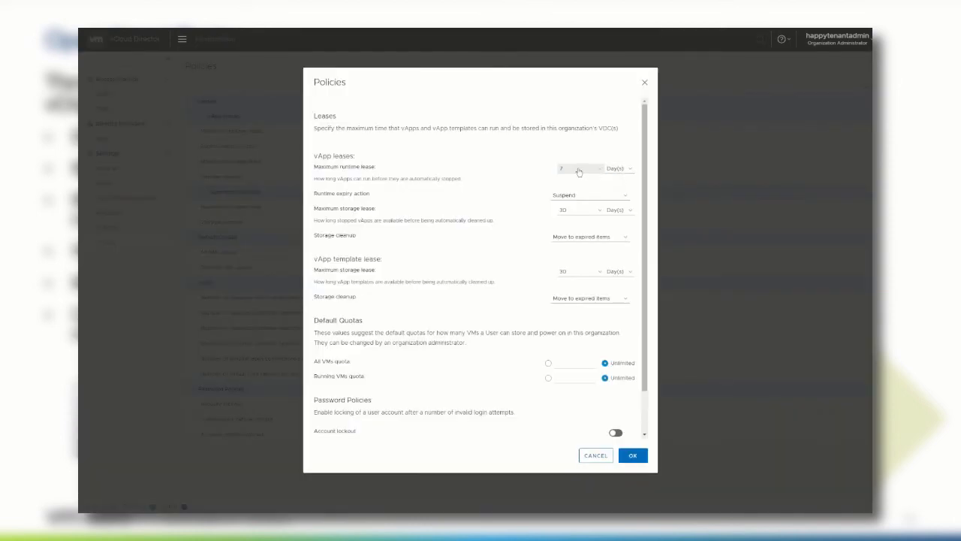
pyautogui.click(578, 168)
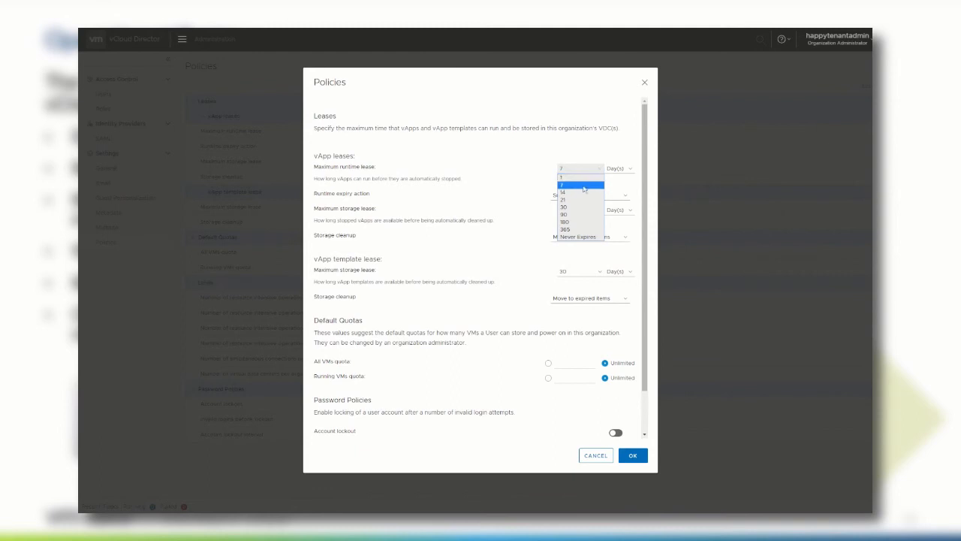
pyautogui.click(565, 214)
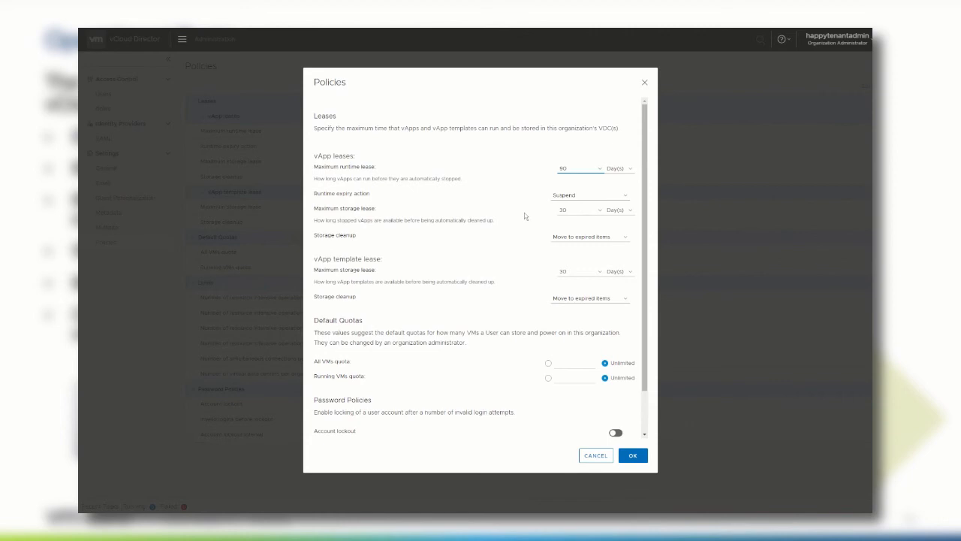
pyautogui.click(589, 210)
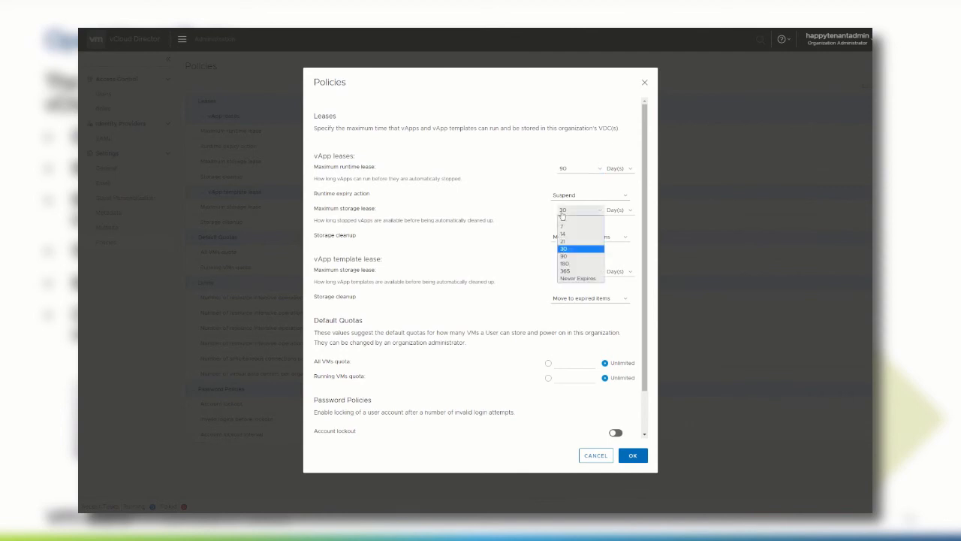
pyautogui.click(564, 270)
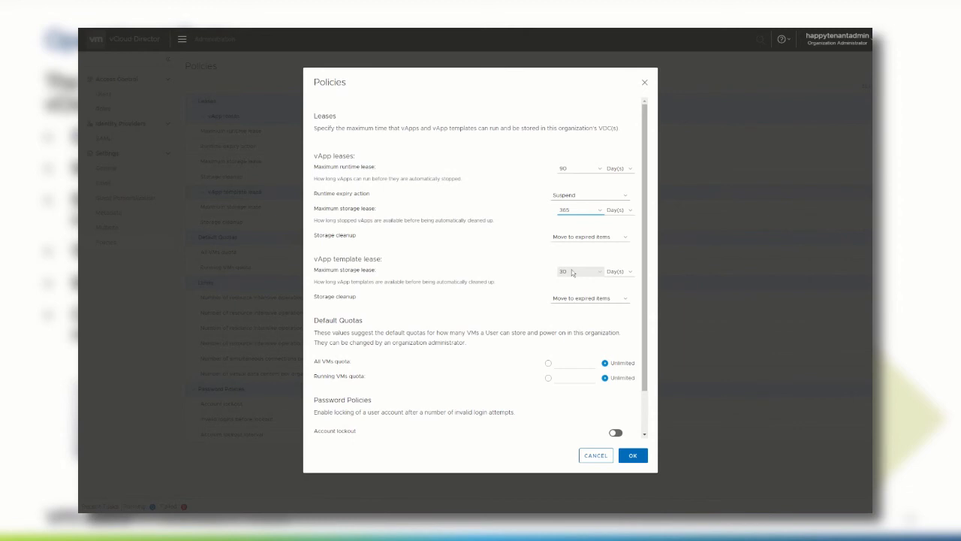
# Step: Set the template storage lease to 90 days and save the updated lease policies
pyautogui.scroll(-3)
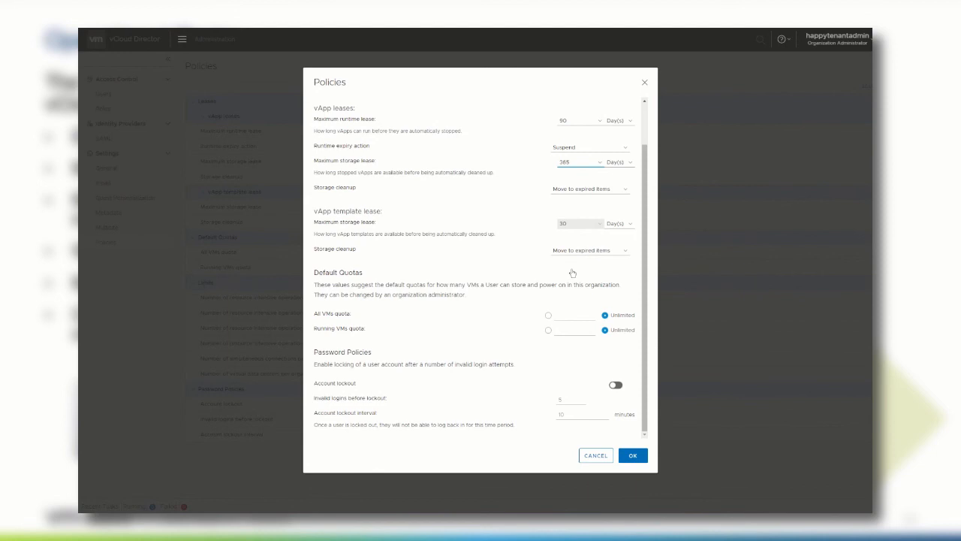
pyautogui.click(633, 455)
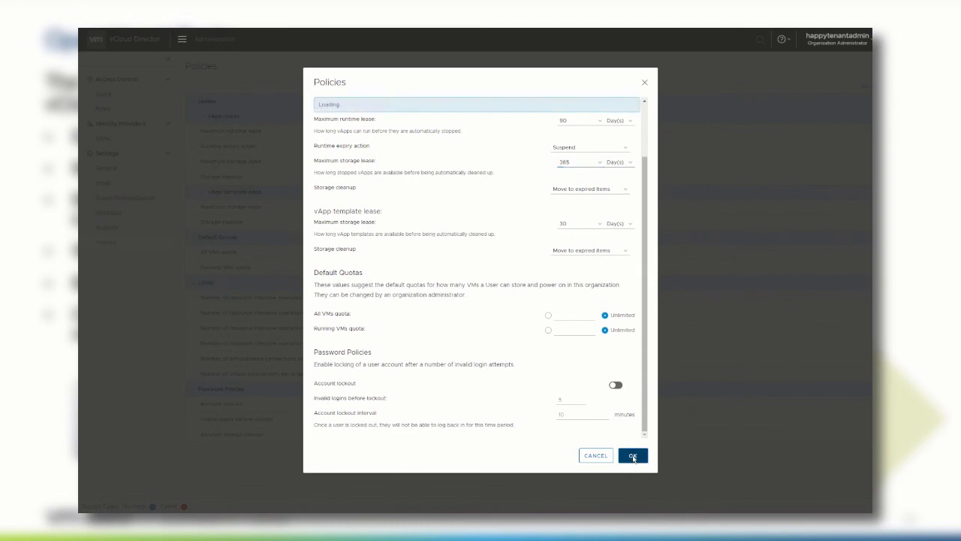
pyautogui.click(633, 457)
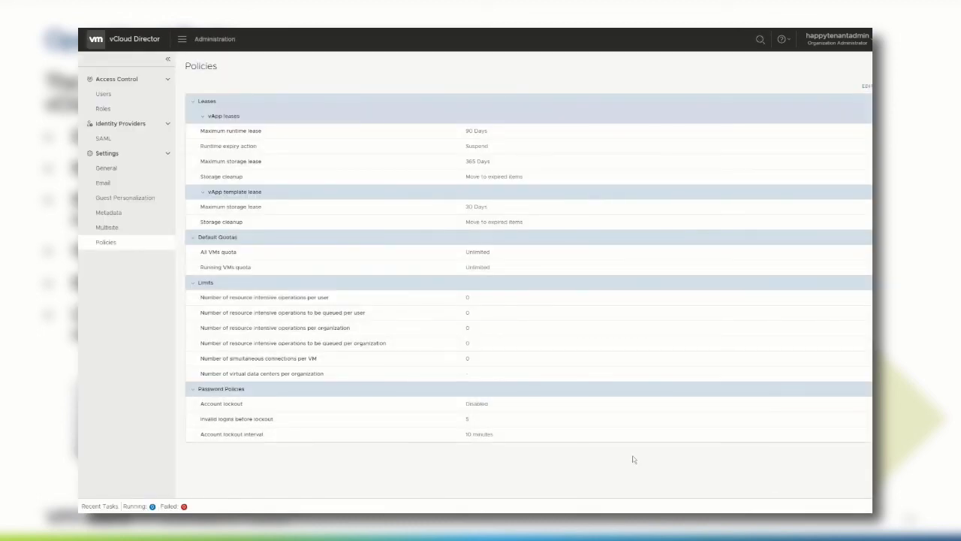